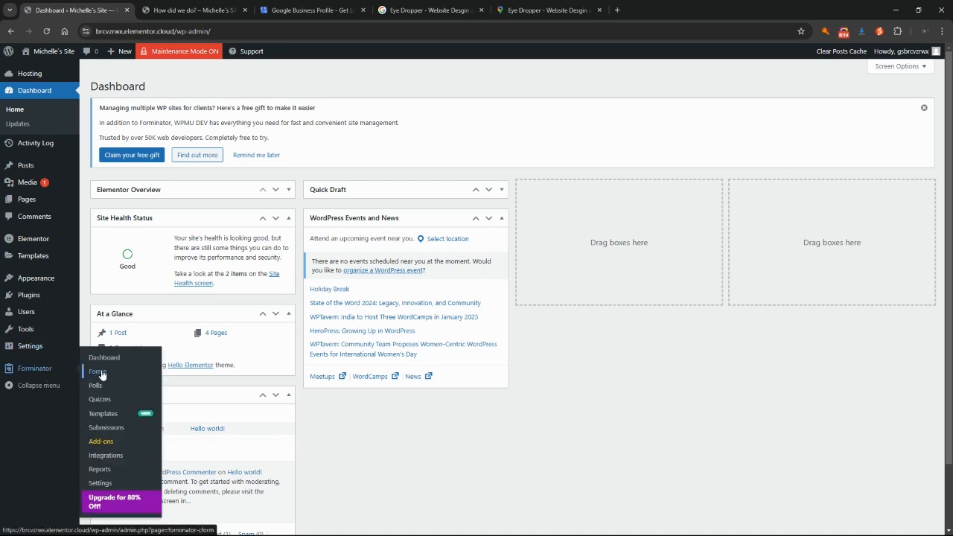
Step: Open the 'How did we do?' form for editing from the Forminator forms list
{"action": "left_click", "coordinate": [99, 371]}
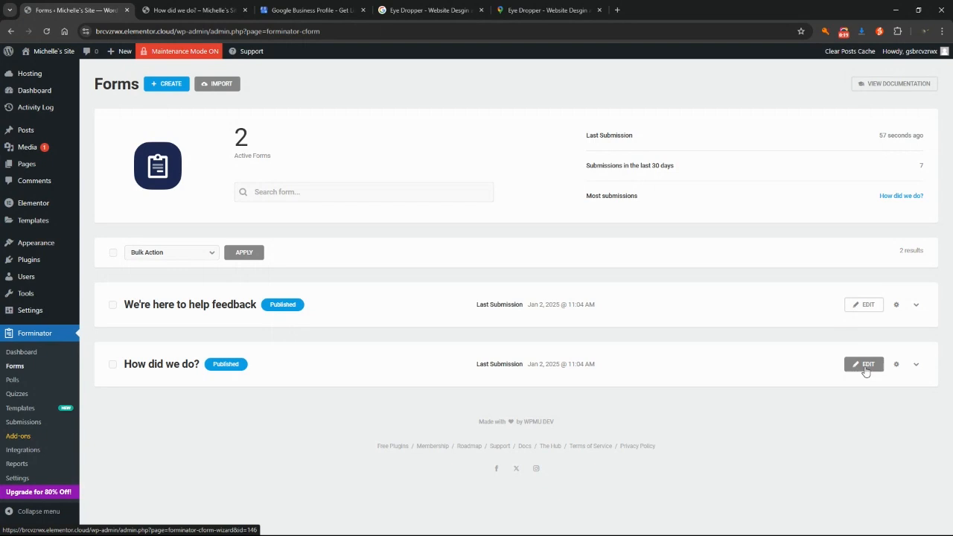
{"action": "left_click", "coordinate": [864, 363]}
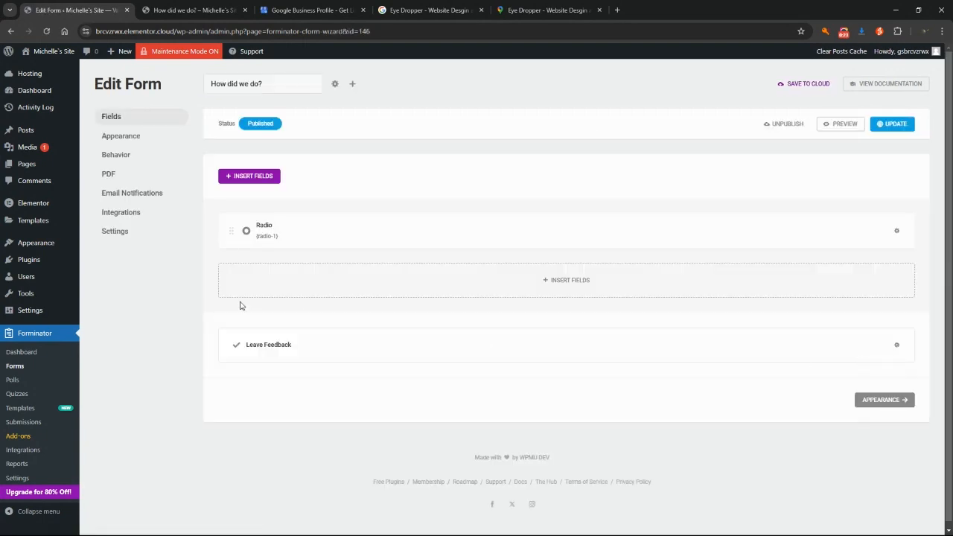
{"action": "mouse_move", "coordinate": [133, 193]}
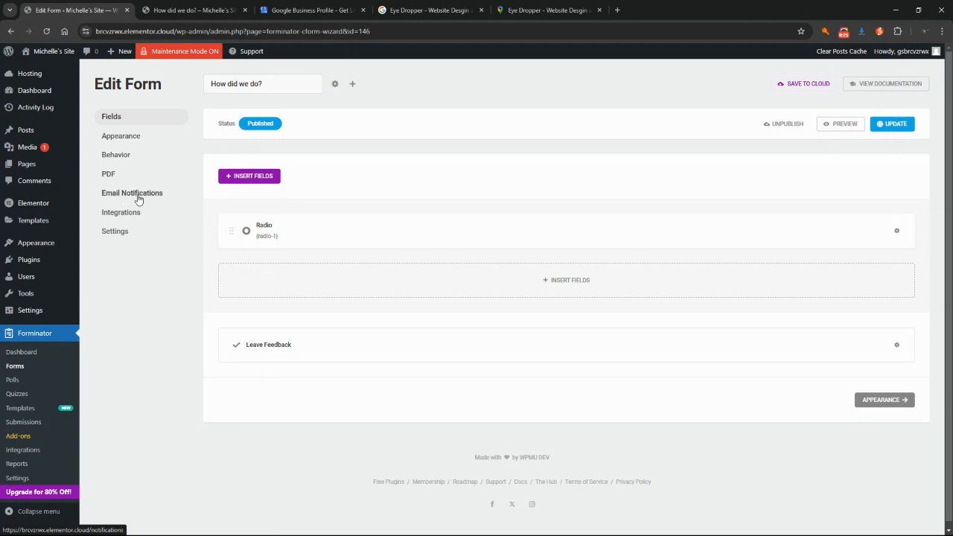
Step: Go to Email Notifications and show the Admin Email notification's actions
{"action": "left_click", "coordinate": [131, 194]}
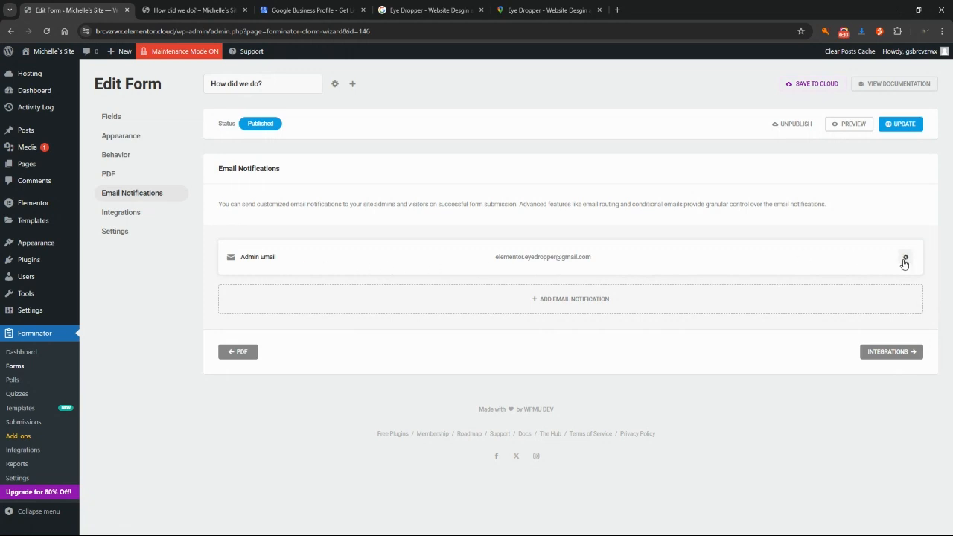
{"action": "left_click", "coordinate": [905, 256]}
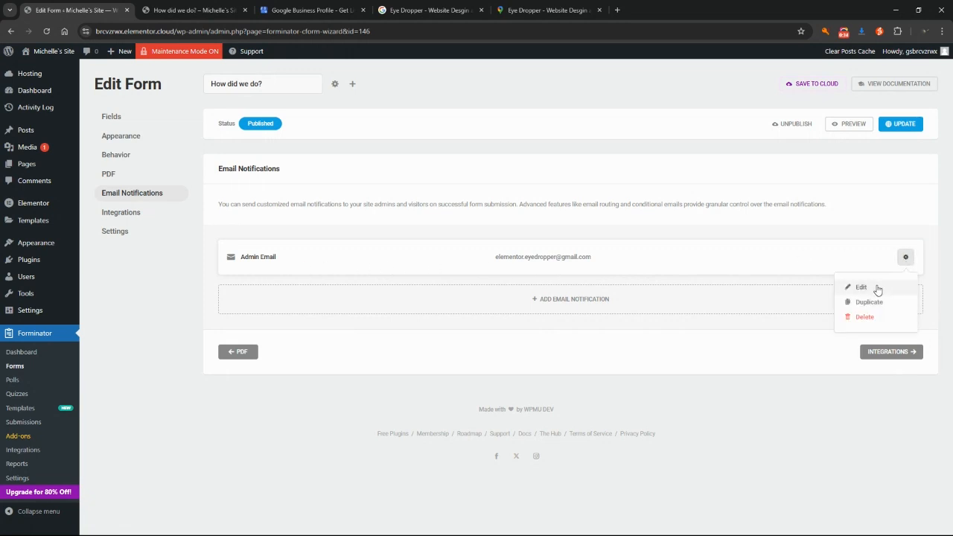
{"action": "mouse_move", "coordinate": [870, 294]}
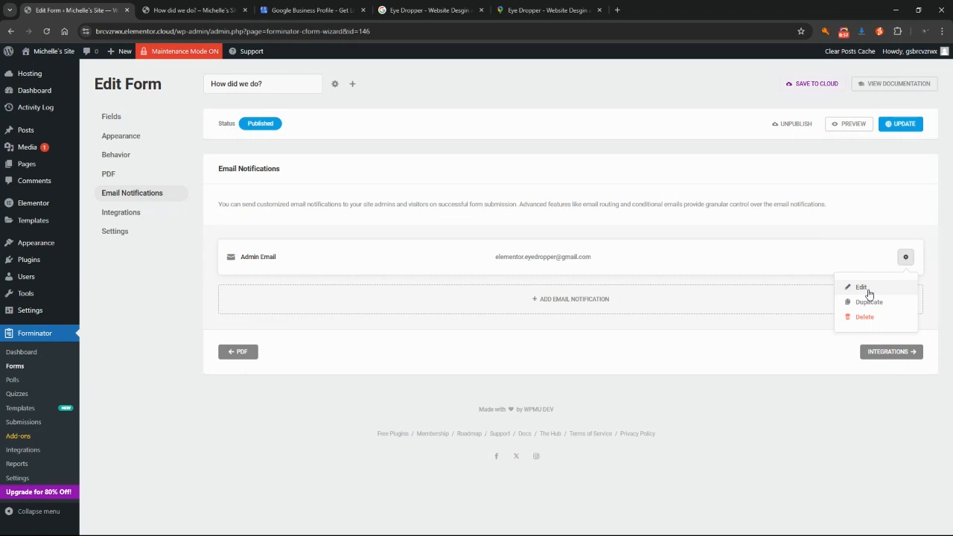
{"action": "mouse_move", "coordinate": [867, 292]}
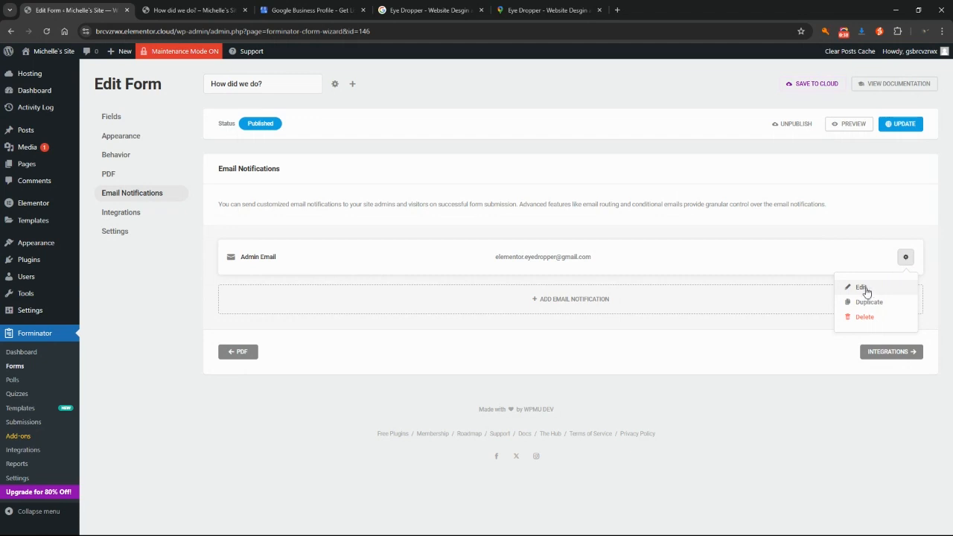
Step: Edit the Admin Email: subject 'Feedback Received', body saying feedback was received from a client
{"action": "left_click", "coordinate": [860, 286]}
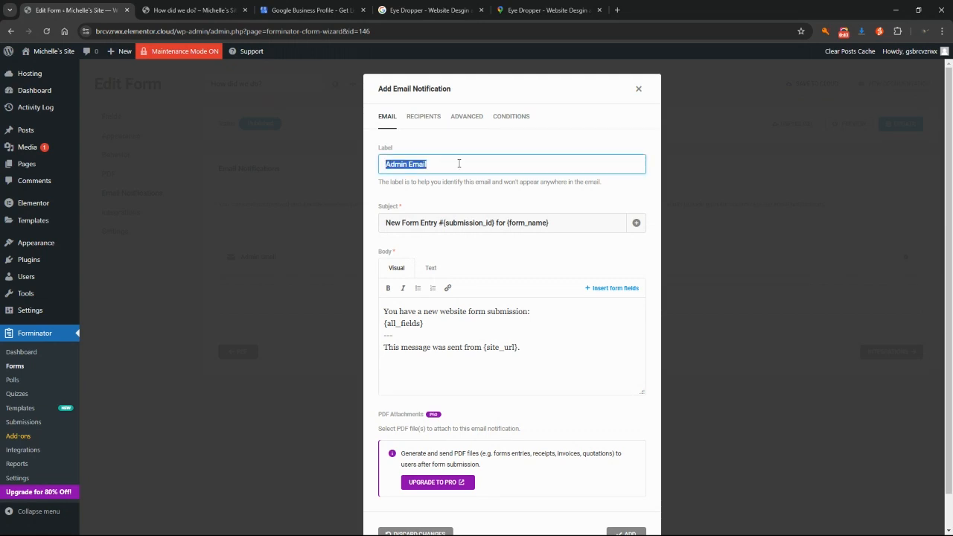
{"action": "mouse_move", "coordinate": [867, 319]}
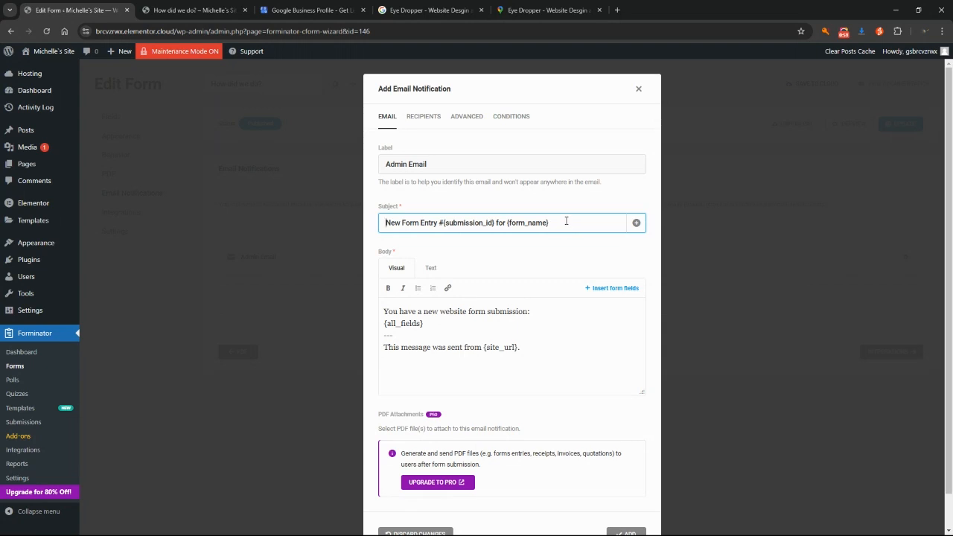
{"action": "triple_click", "coordinate": [468, 222]}
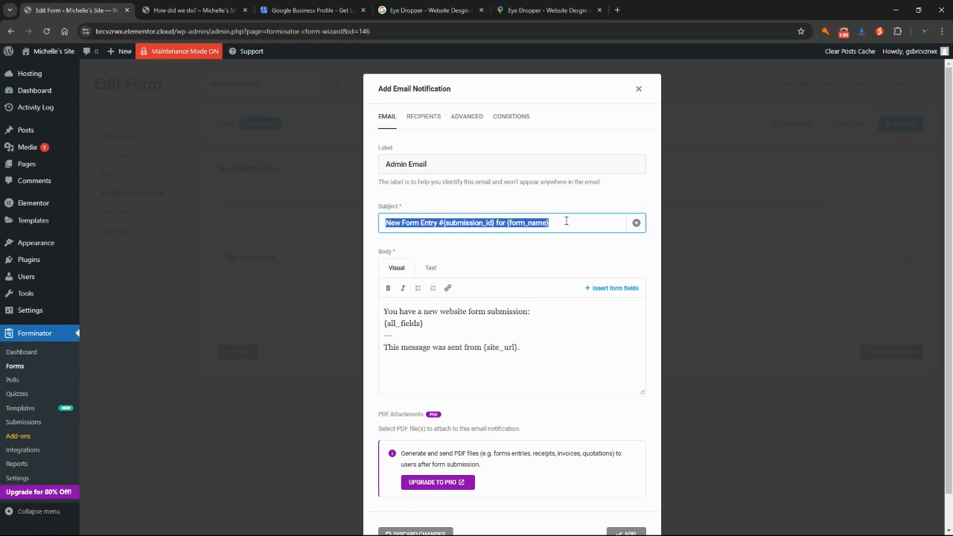
{"action": "type", "text": "Feedback Received"}
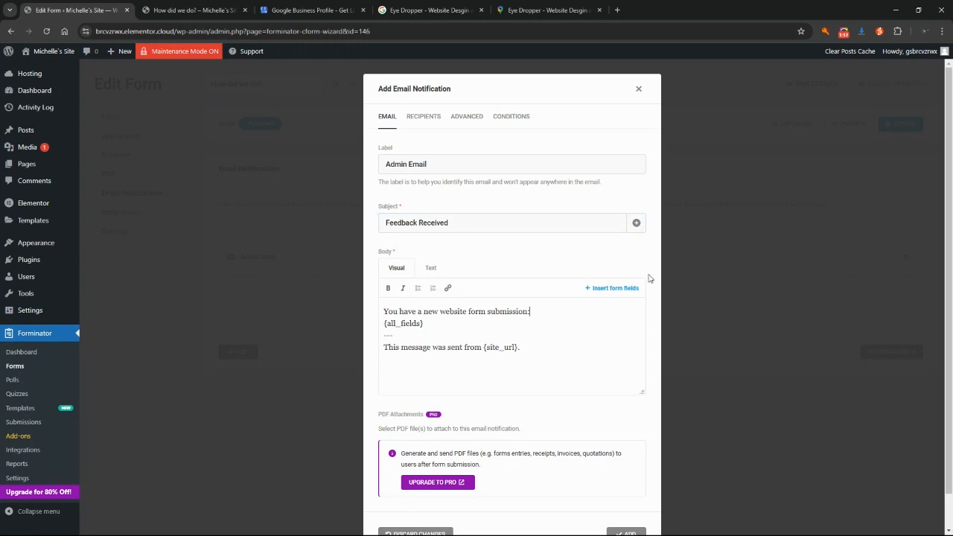
{"action": "triple_click", "coordinate": [457, 311]}
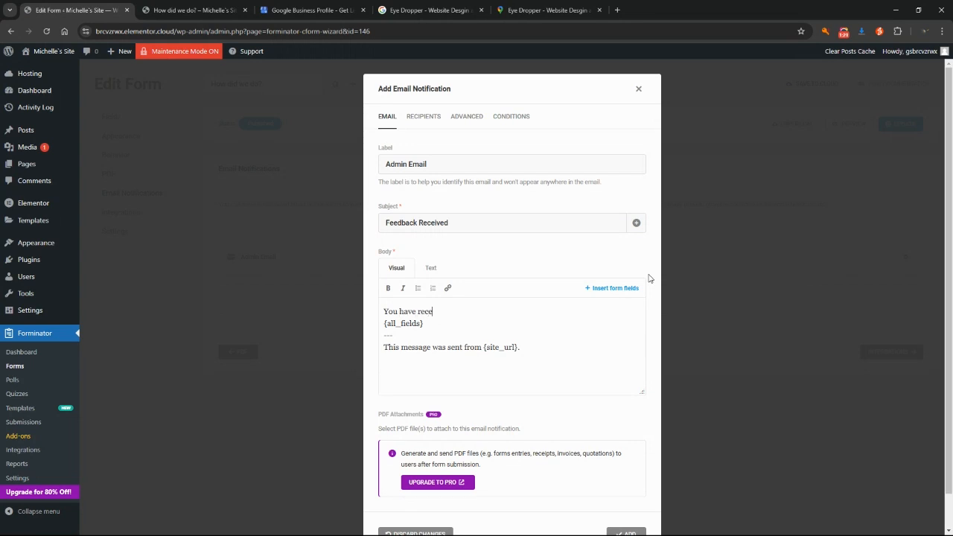
{"action": "type", "text": "ived feedback from a client.  Please see below:"}
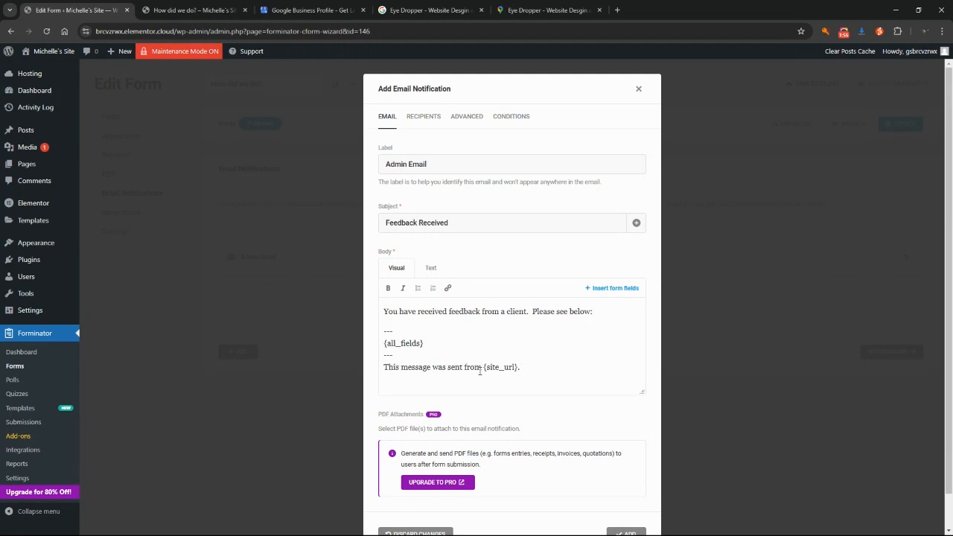
{"action": "double_click", "coordinate": [500, 366]}
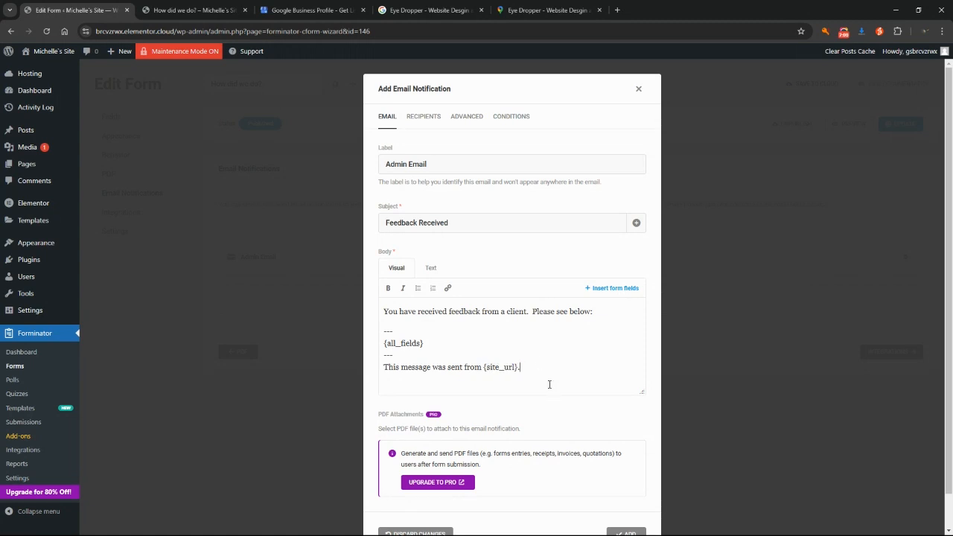
{"action": "mouse_move", "coordinate": [452, 136]}
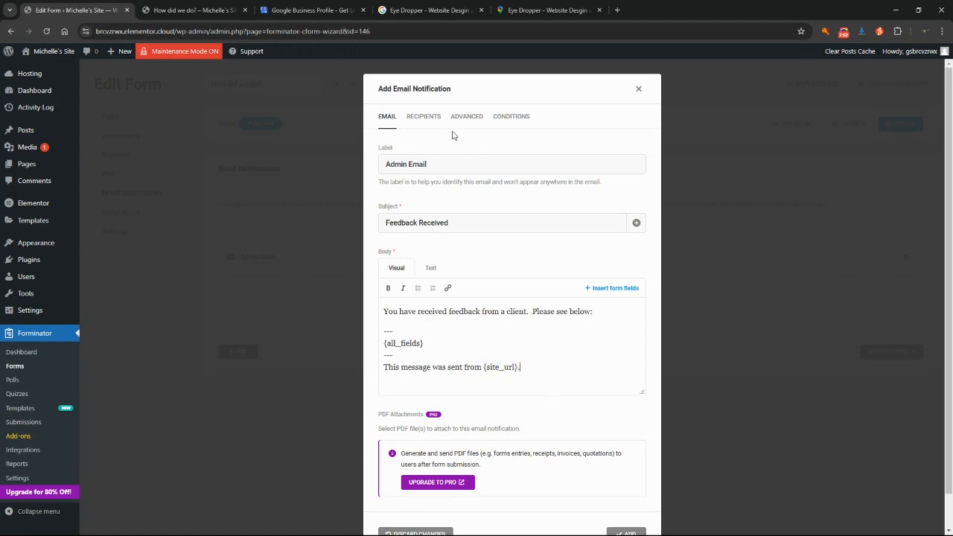
Step: Check the Admin Email recipient is the site email, then view the advanced sender settings
{"action": "left_click", "coordinate": [423, 116]}
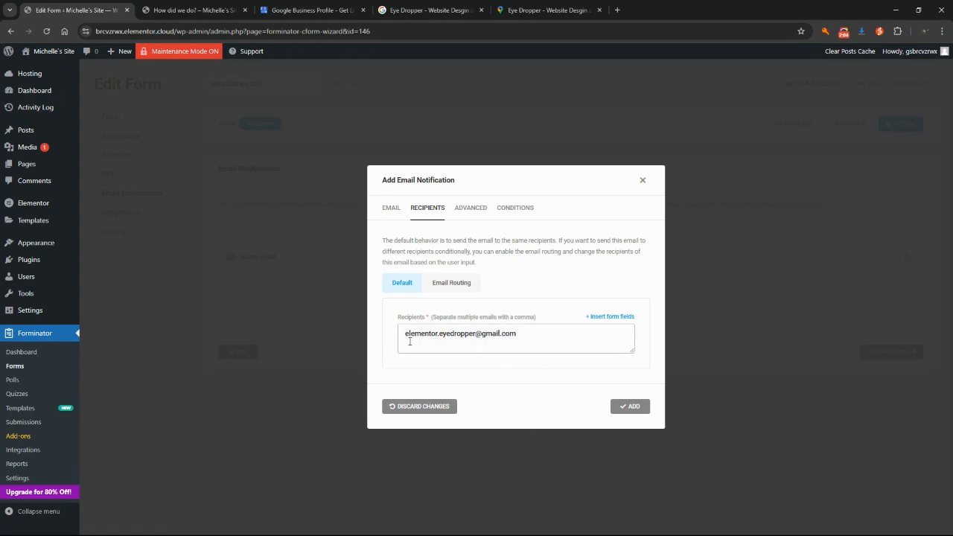
{"action": "mouse_move", "coordinate": [483, 335]}
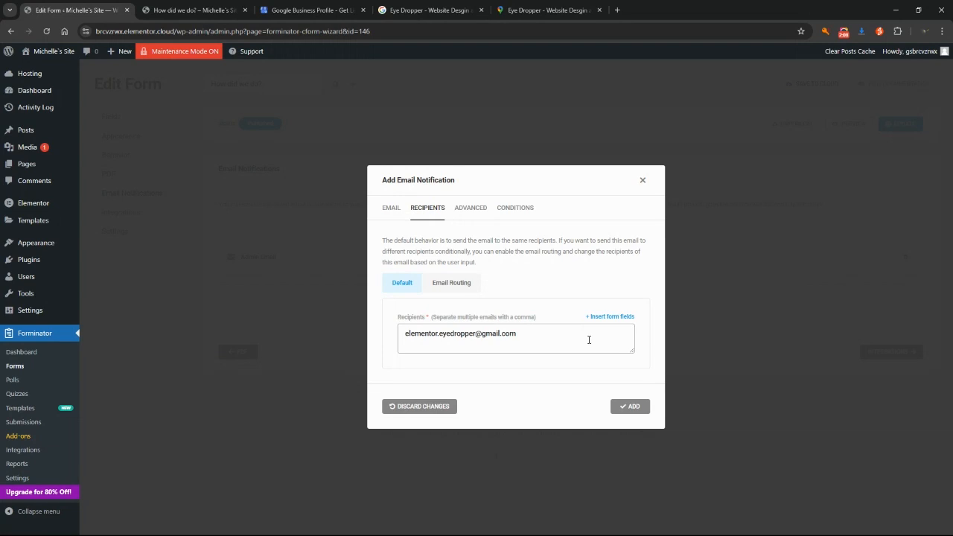
{"action": "mouse_move", "coordinate": [585, 338]}
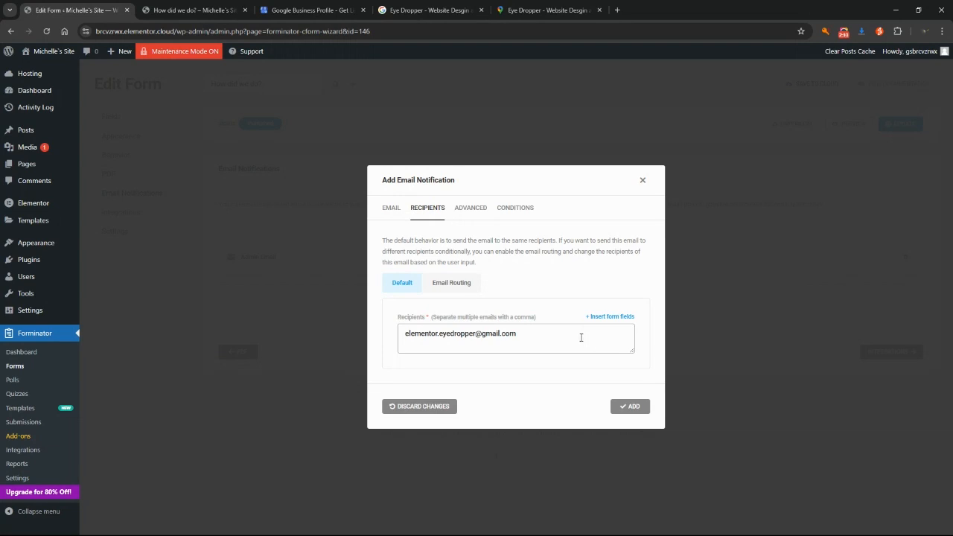
{"action": "mouse_move", "coordinate": [456, 259]}
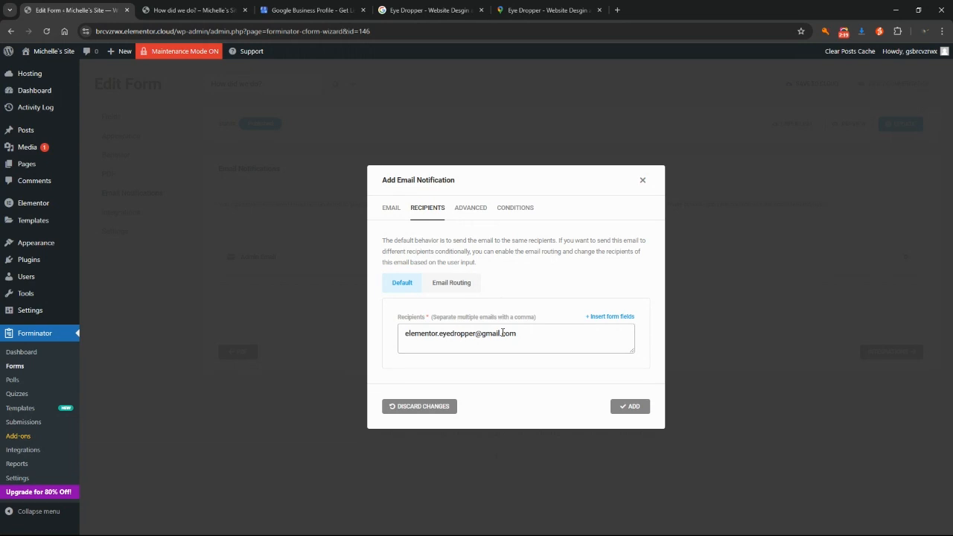
{"action": "left_click", "coordinate": [470, 207]}
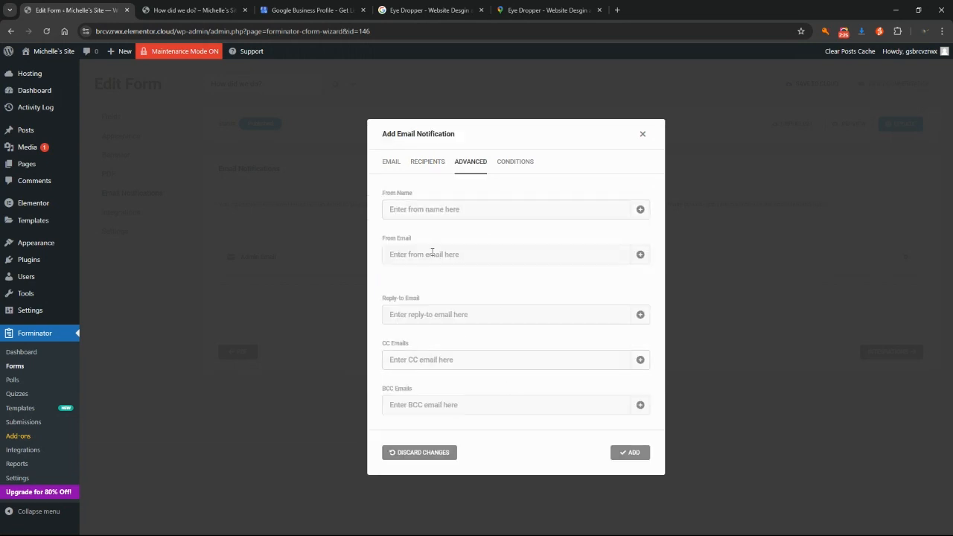
Step: Set the notification's From Name to 'Website Feedback'
{"action": "left_click", "coordinate": [515, 208]}
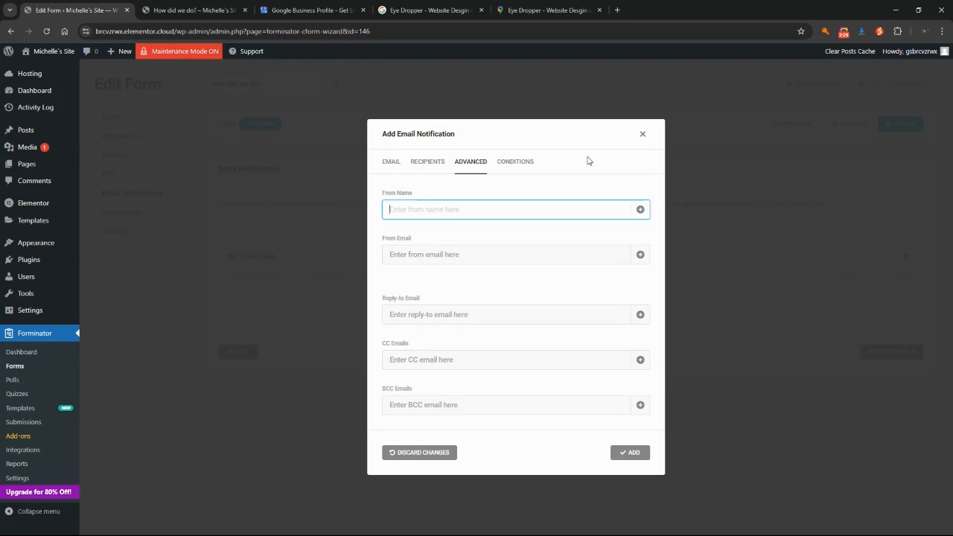
{"action": "type", "text": "Website Feedback"}
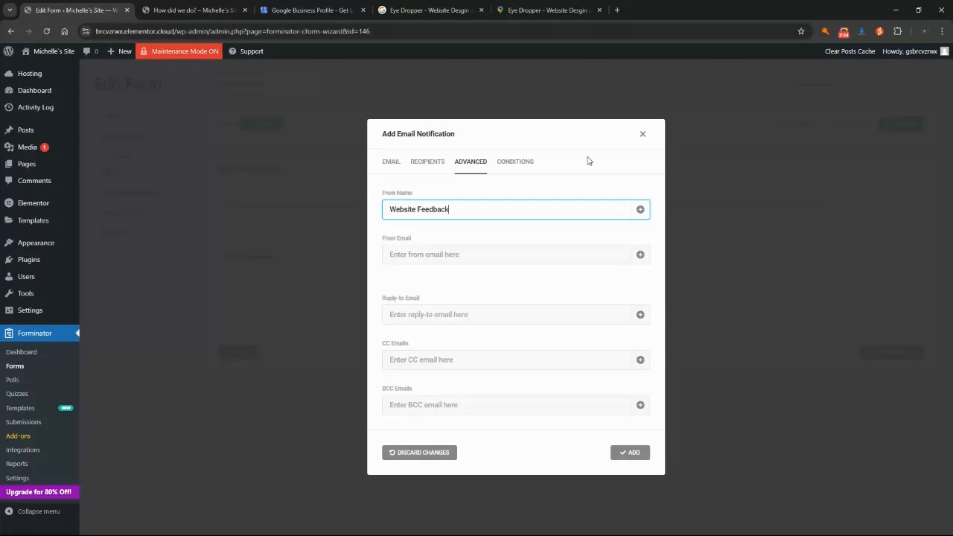
{"action": "mouse_move", "coordinate": [477, 283]}
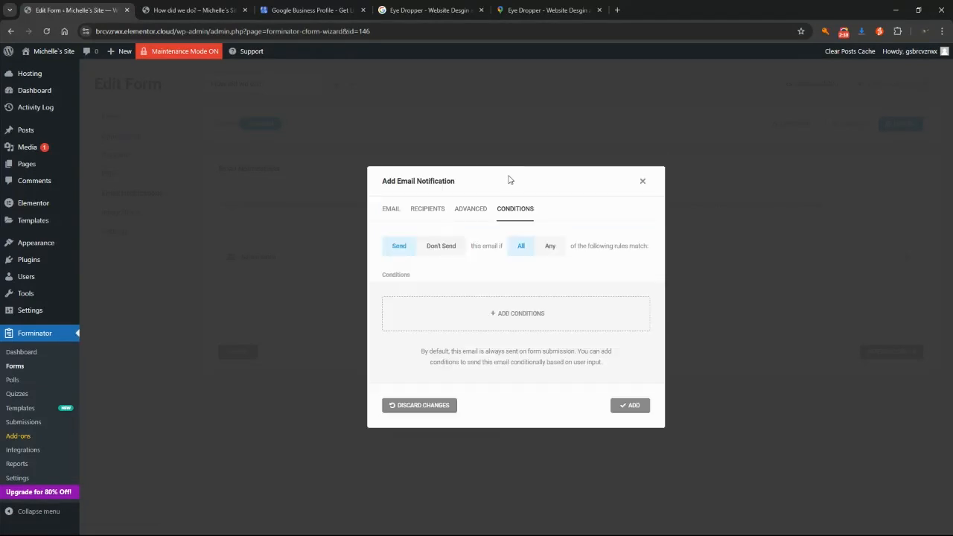
{"action": "mouse_move", "coordinate": [580, 300]}
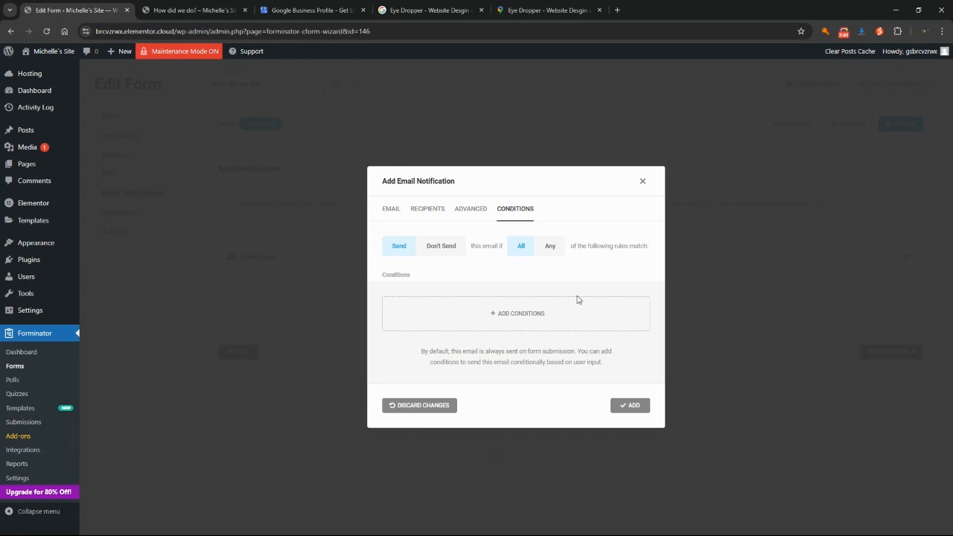
{"action": "mouse_move", "coordinate": [578, 307]}
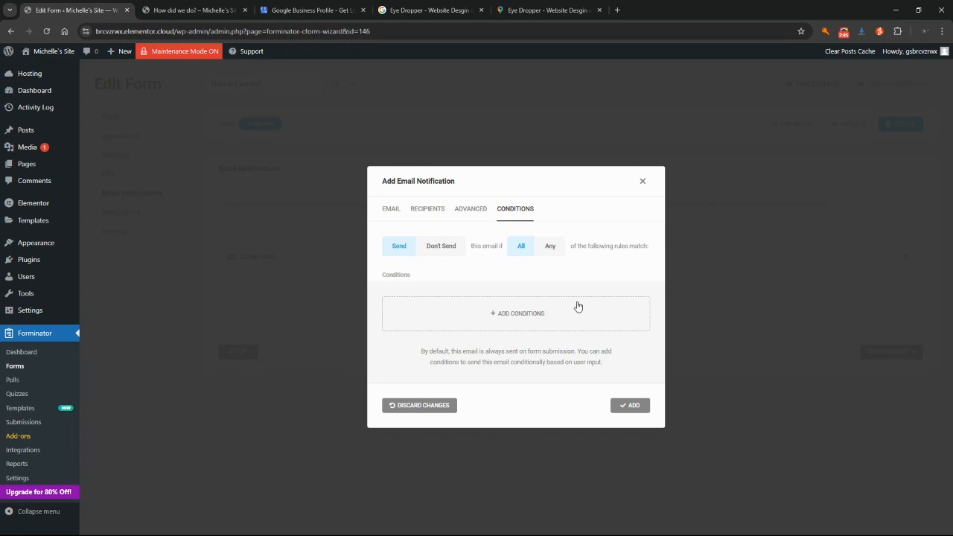
{"action": "mouse_move", "coordinate": [409, 280]}
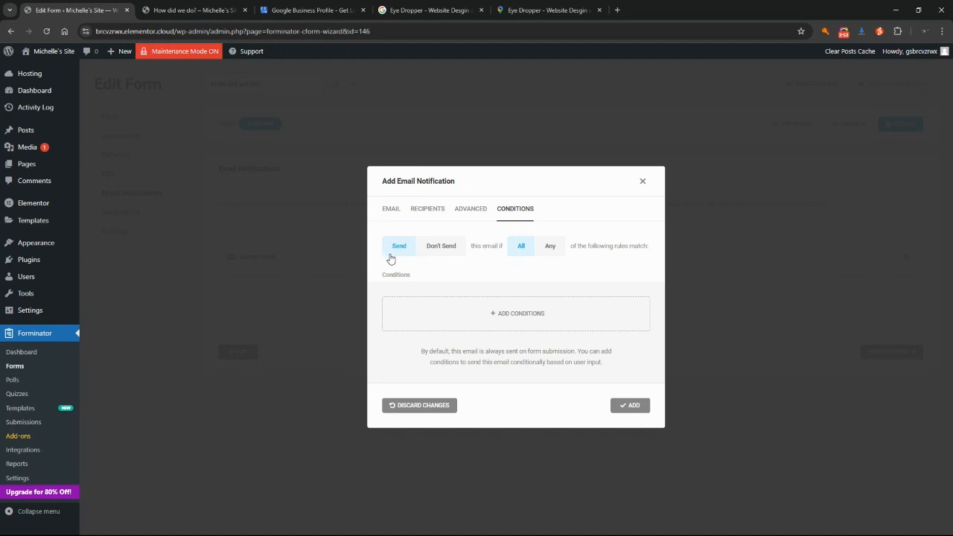
{"action": "mouse_move", "coordinate": [428, 265]}
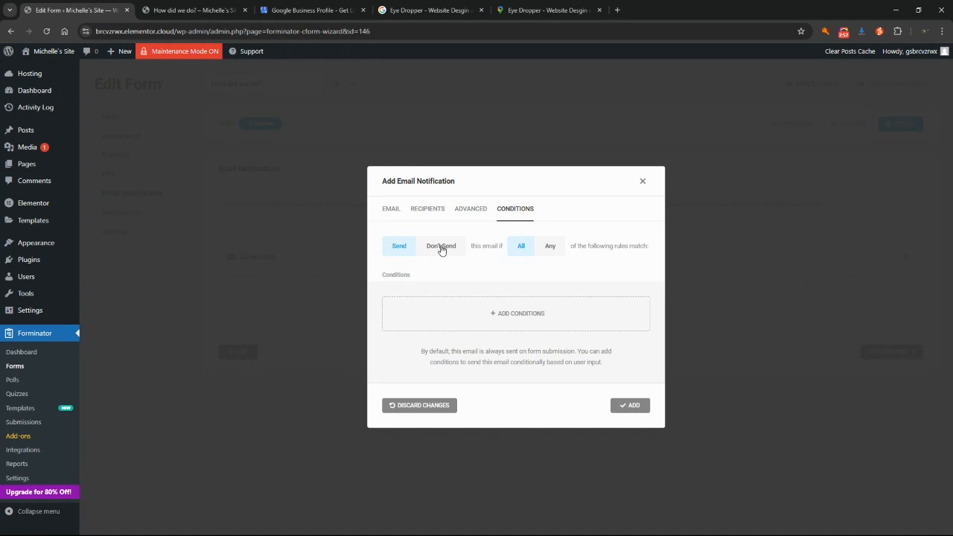
Step: Condition the notification on Radio being 4. Good or 5. Great and add it
{"action": "left_click", "coordinate": [441, 246]}
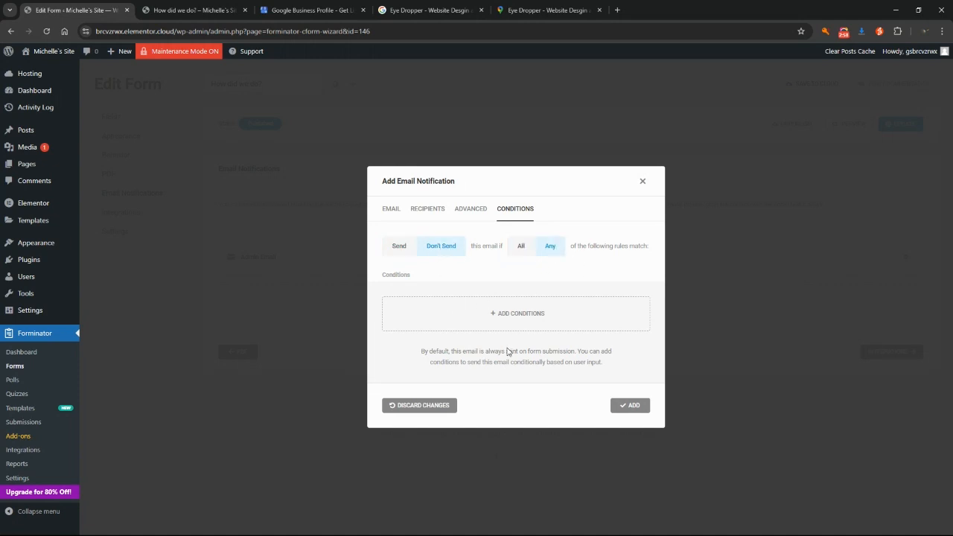
{"action": "left_click", "coordinate": [516, 313]}
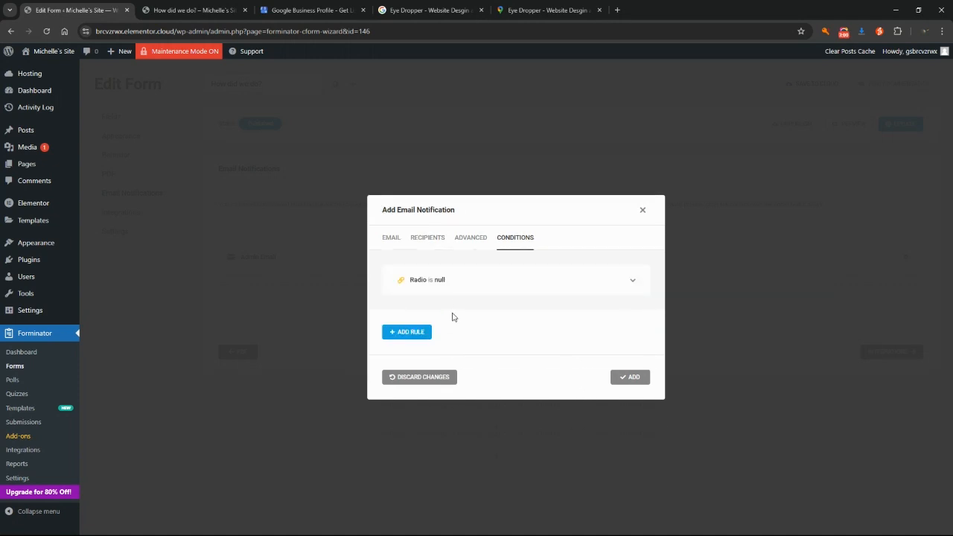
{"action": "left_click", "coordinate": [515, 280]}
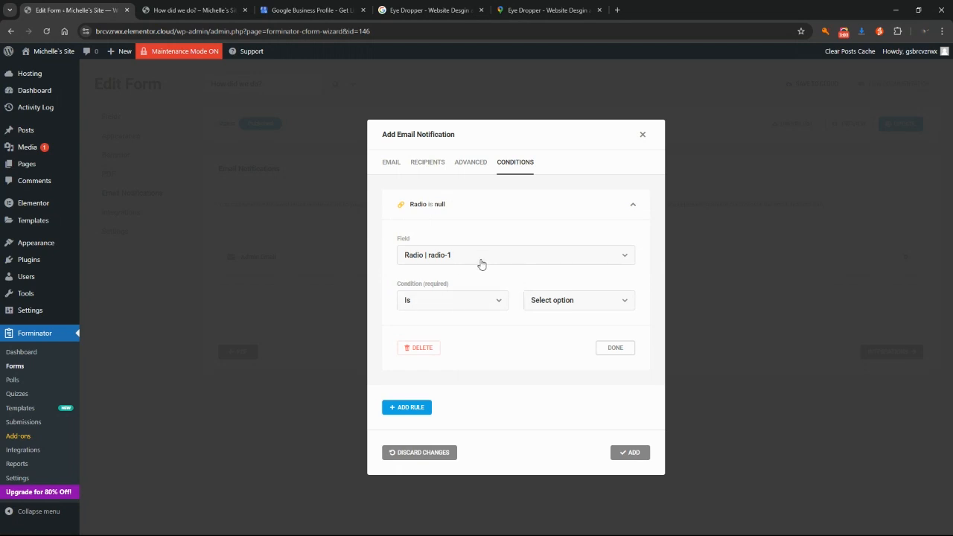
{"action": "left_click", "coordinate": [615, 348]}
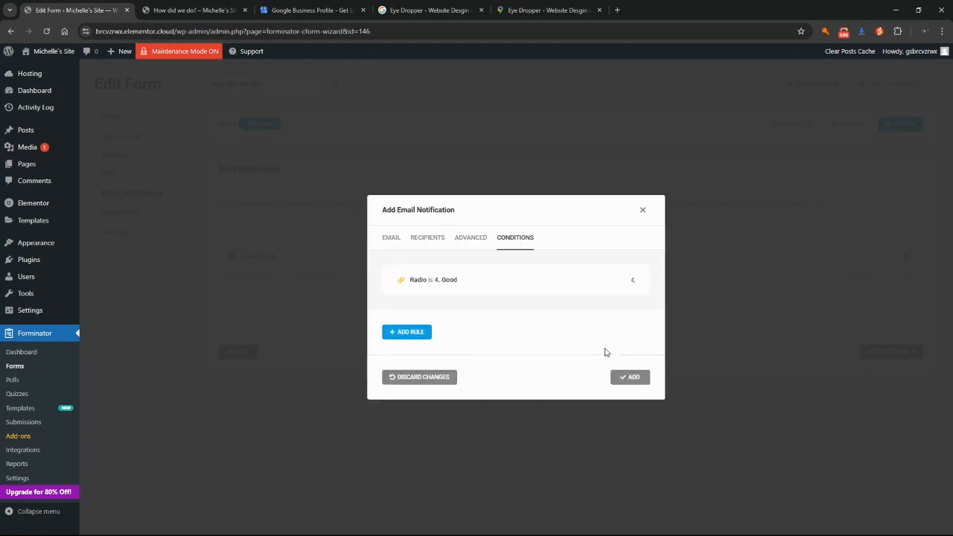
{"action": "left_click", "coordinate": [407, 331]}
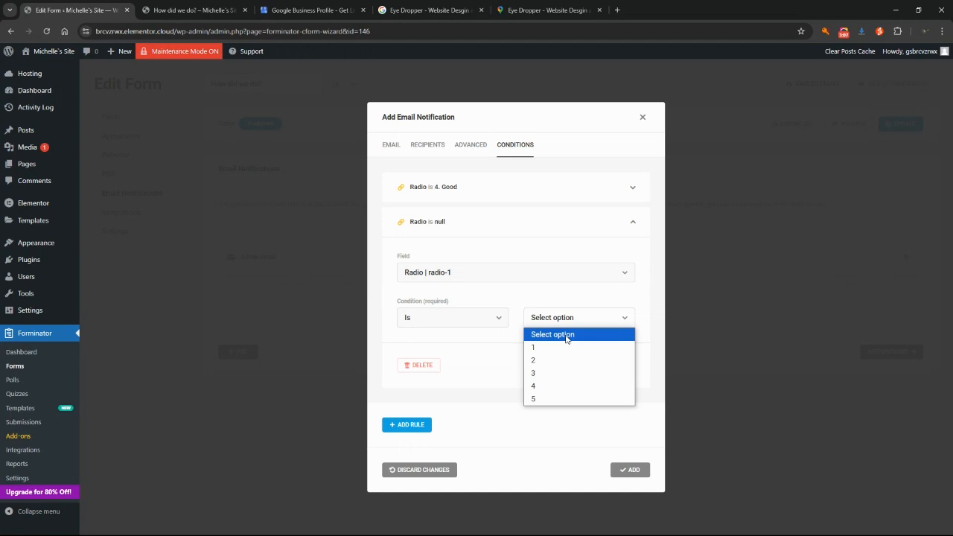
{"action": "left_click", "coordinate": [533, 399]}
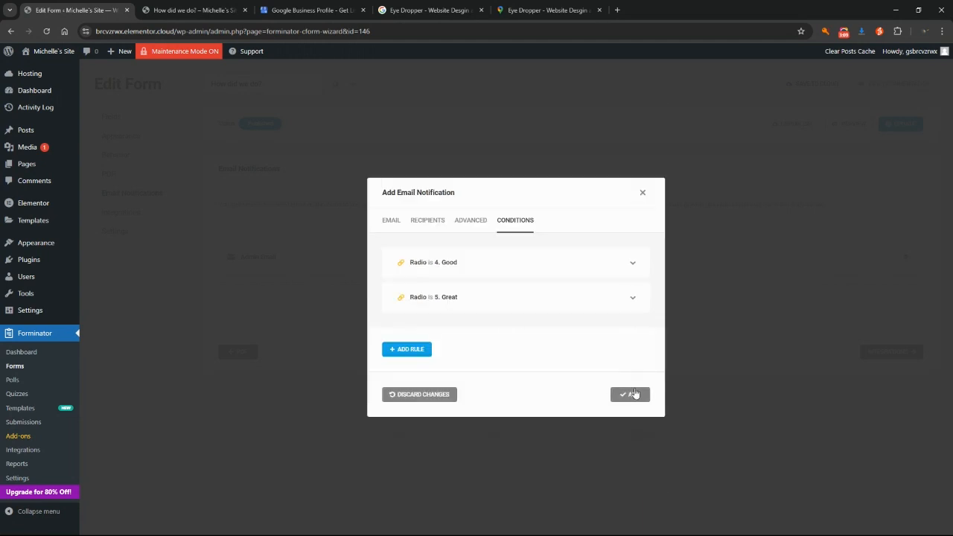
{"action": "mouse_move", "coordinate": [499, 226]}
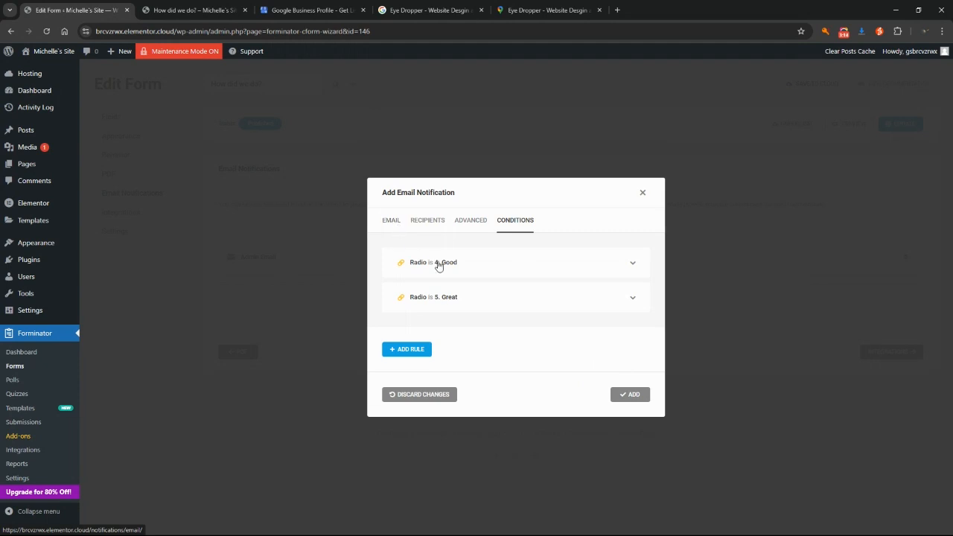
{"action": "mouse_move", "coordinate": [469, 268]}
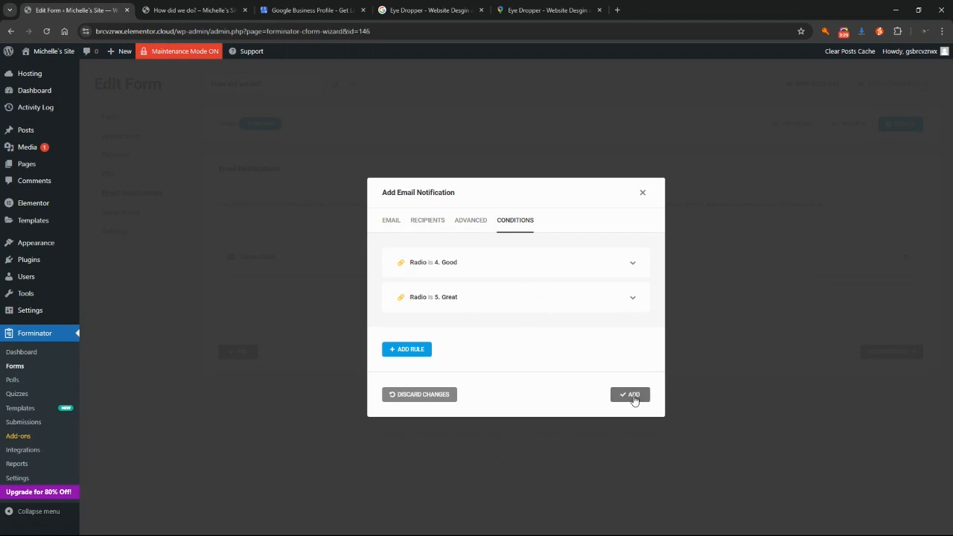
{"action": "left_click", "coordinate": [632, 394]}
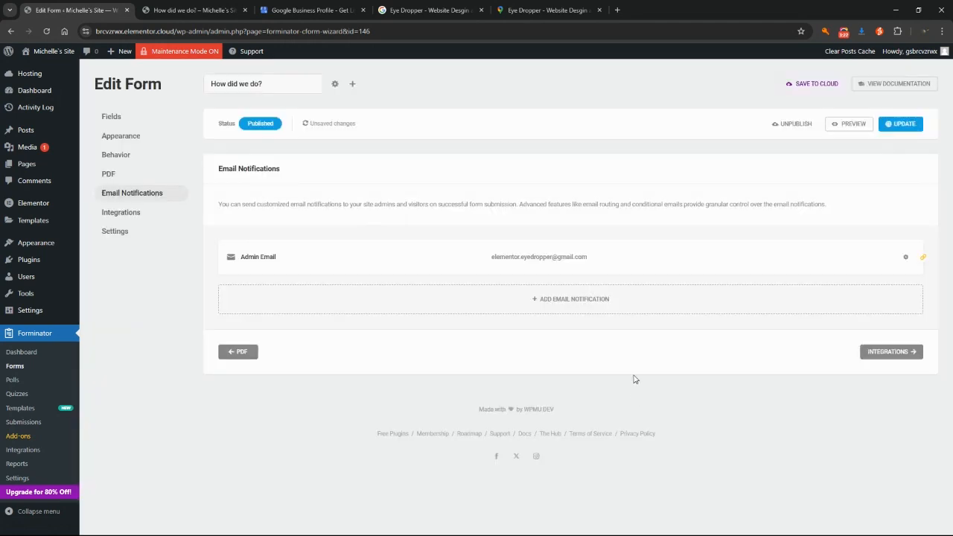
{"action": "mouse_move", "coordinate": [566, 346]}
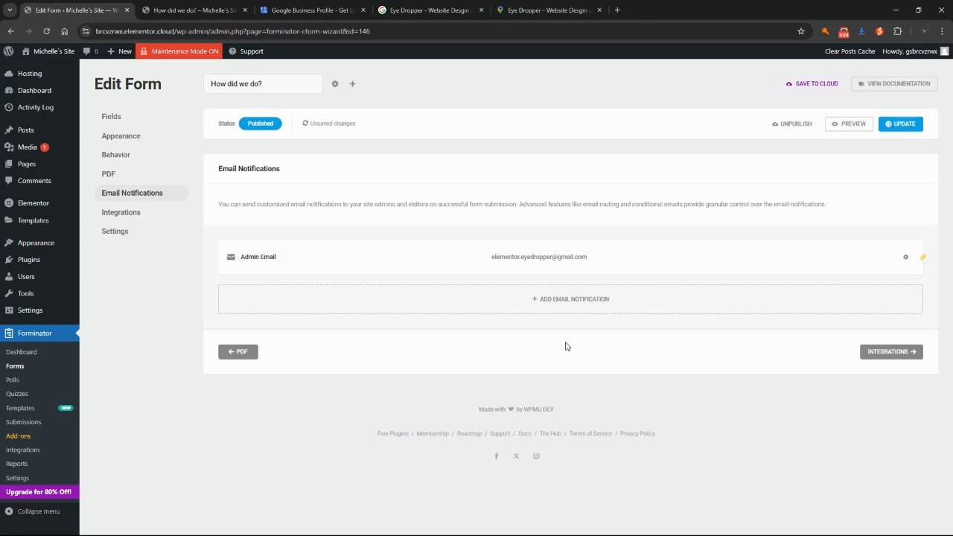
{"action": "mouse_move", "coordinate": [608, 352]}
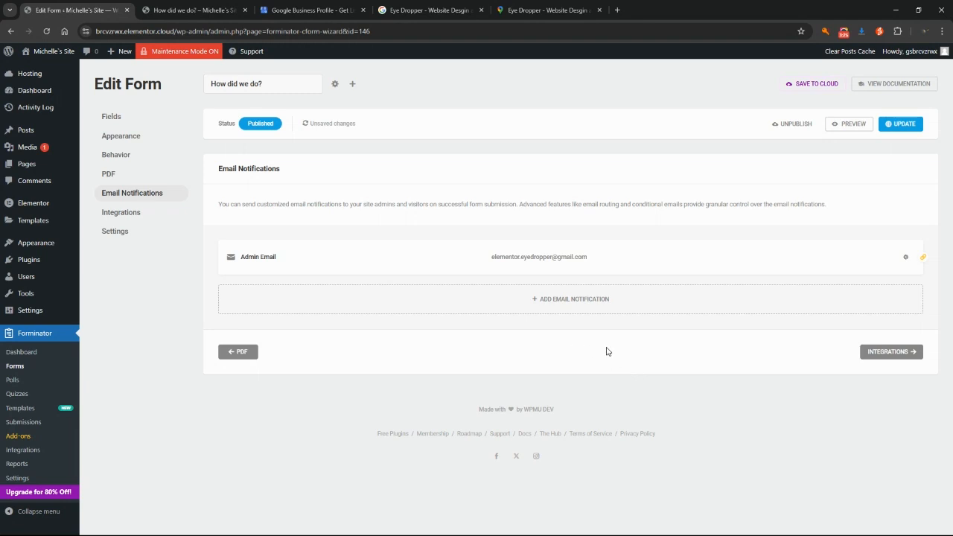
{"action": "mouse_move", "coordinate": [899, 124]}
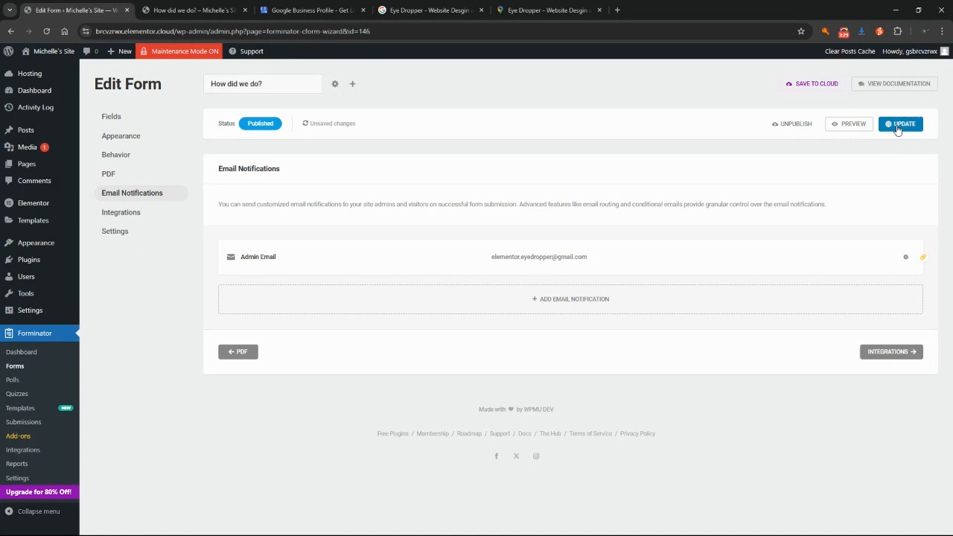
Step: Update the form to save the notification changes and return to the forms list
{"action": "left_click", "coordinate": [899, 123]}
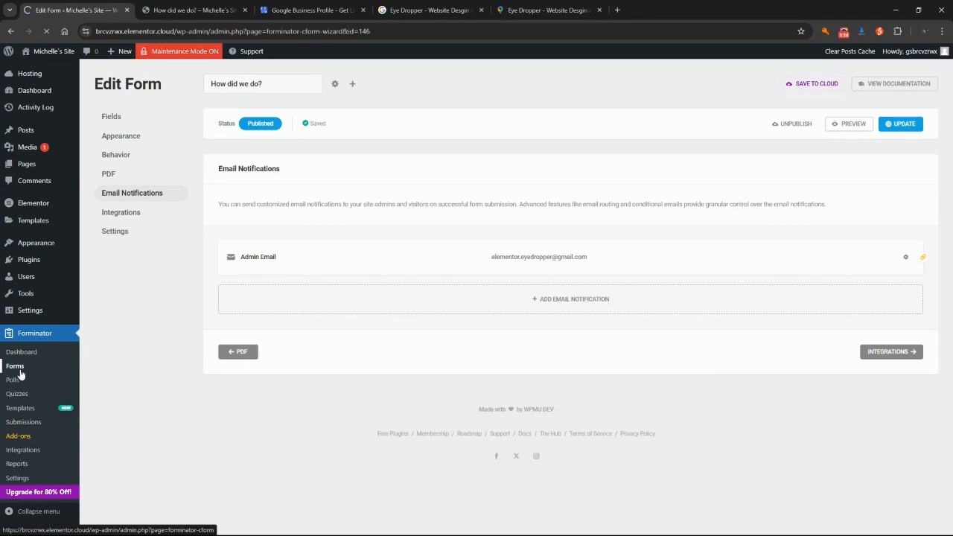
{"action": "left_click", "coordinate": [15, 366]}
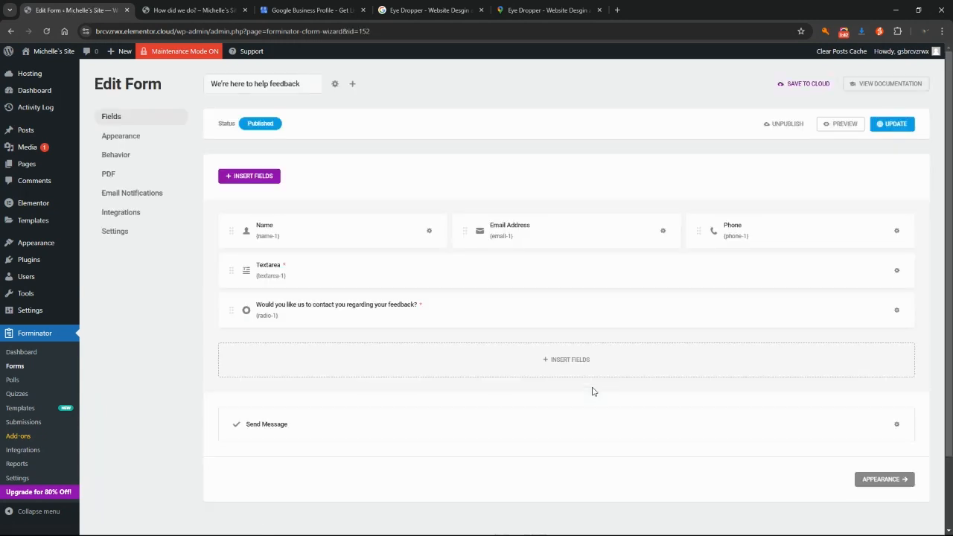
{"action": "mouse_move", "coordinate": [137, 157]}
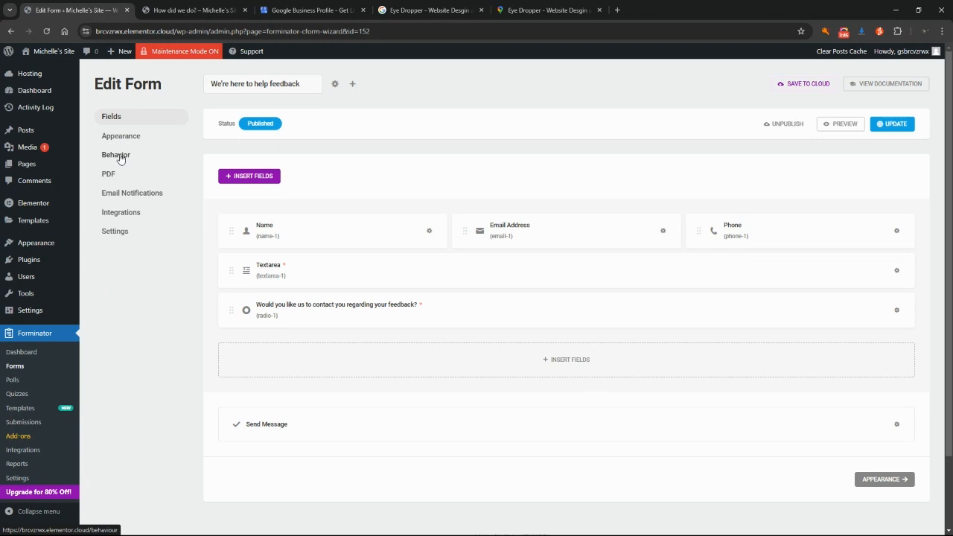
Step: Open the feedback form's Behavior settings and edit its after-submission inline message
{"action": "left_click", "coordinate": [116, 154]}
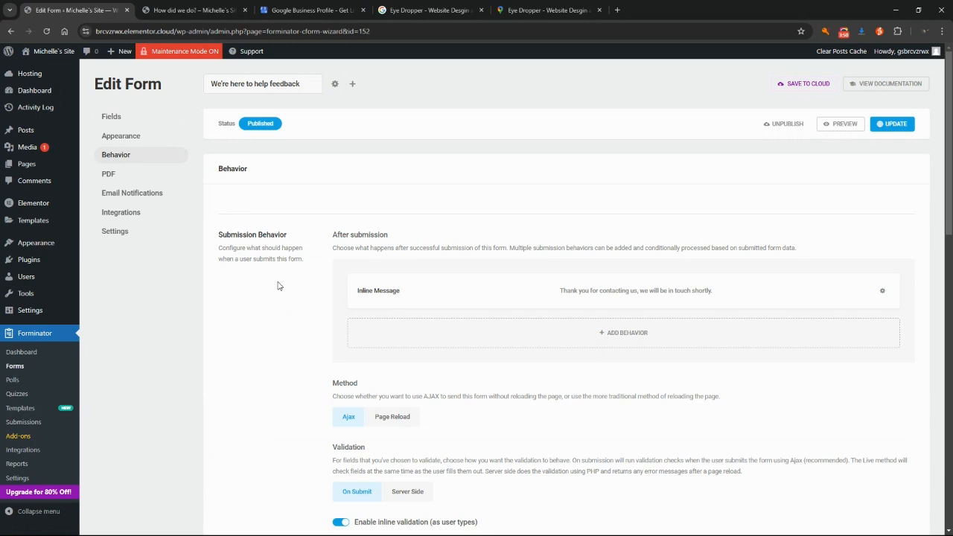
{"action": "mouse_move", "coordinate": [444, 290]}
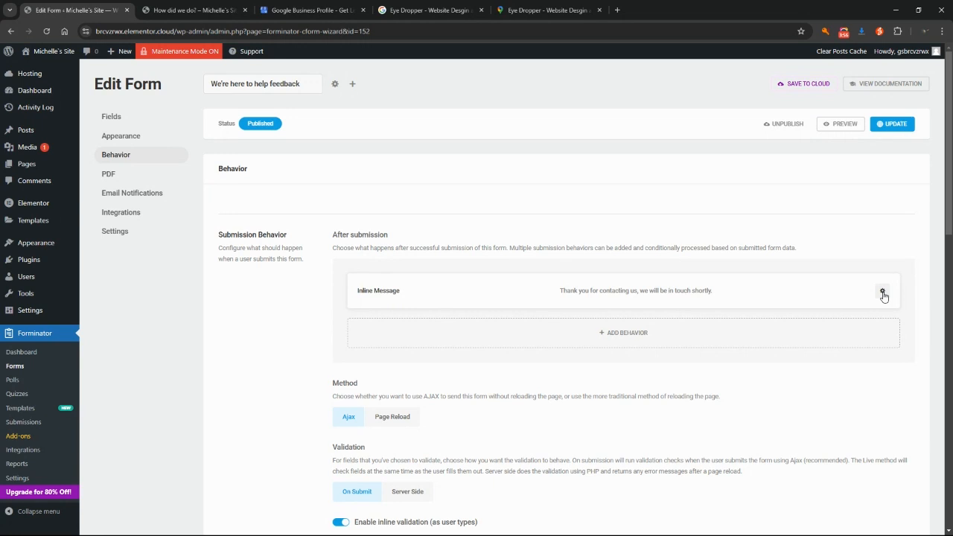
{"action": "left_click", "coordinate": [883, 290]}
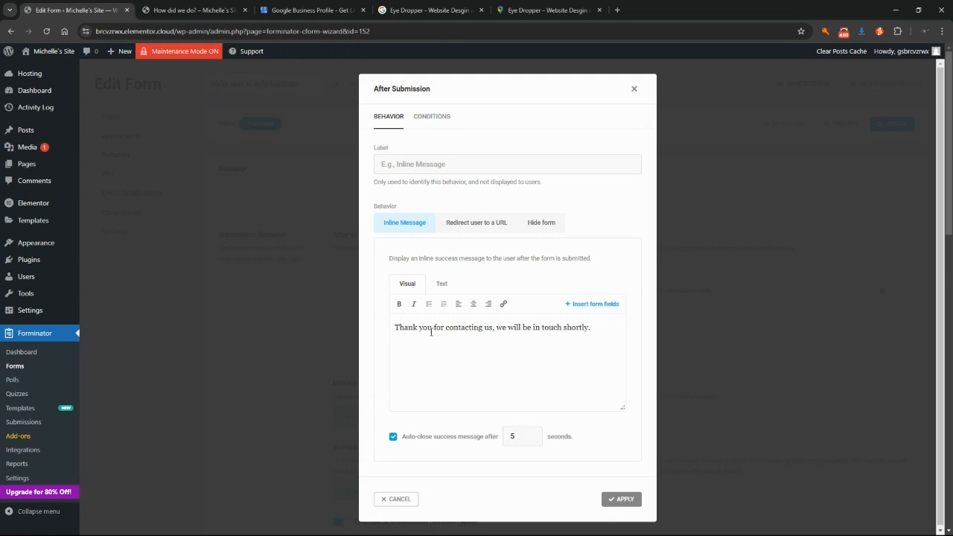
{"action": "mouse_move", "coordinate": [762, 288]}
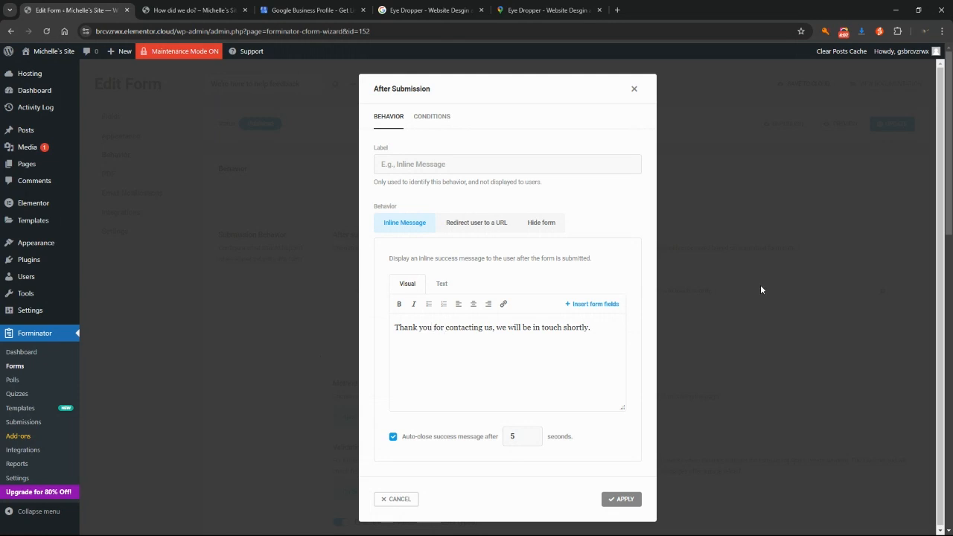
Step: Write 'Thank you for your feedback. It means a lot to us.' and set auto-close to 10 seconds
{"action": "type", "text": "Thank you for your feedback.  It me"}
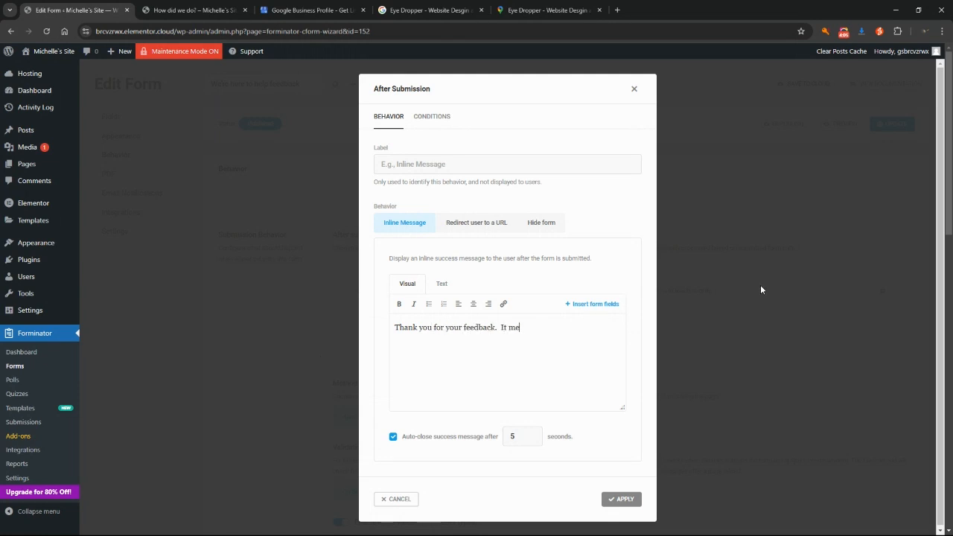
{"action": "type", "text": "ans a lot to us."}
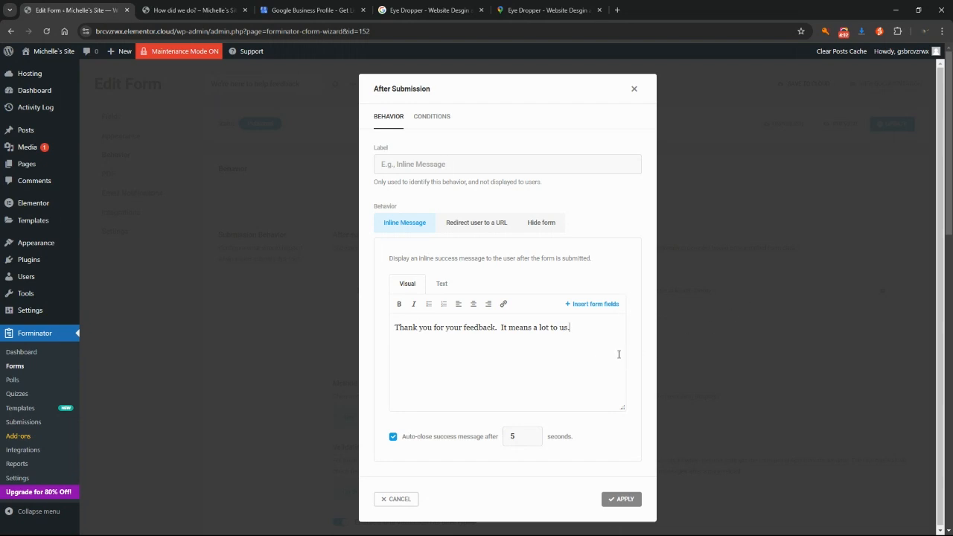
{"action": "left_click", "coordinate": [521, 436]}
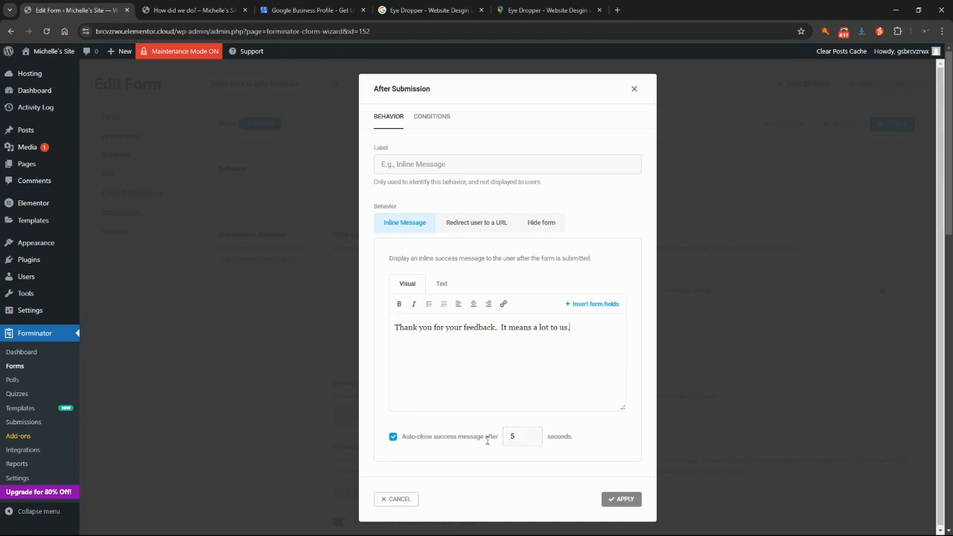
{"action": "left_click", "coordinate": [521, 436]}
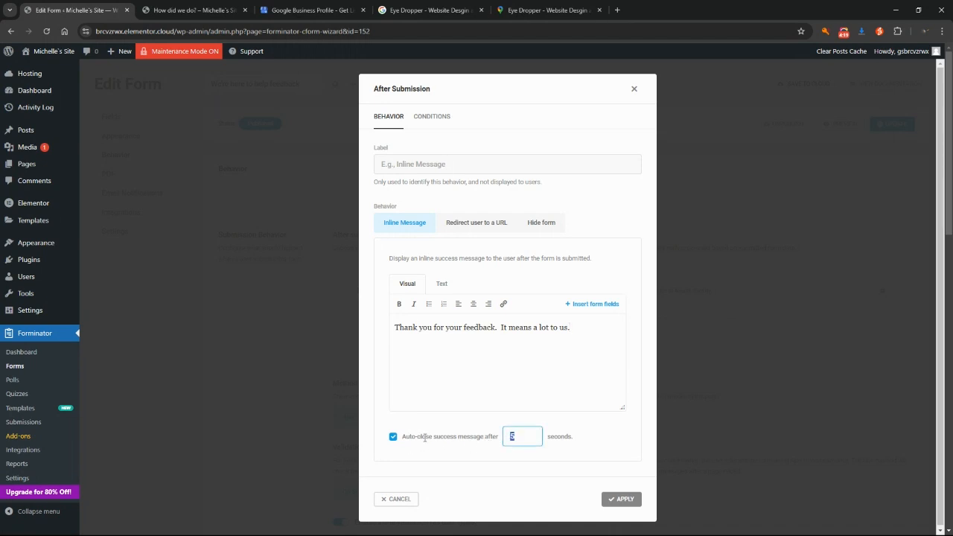
{"action": "type", "text": "10"}
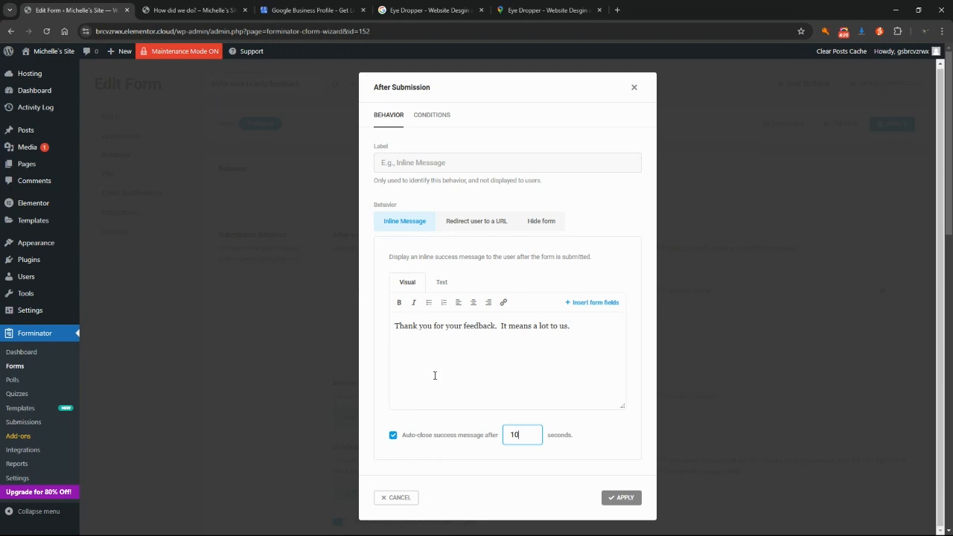
Step: Review the message's conditions, apply the after-submission settings, and go to Email Notifications
{"action": "left_click", "coordinate": [432, 115]}
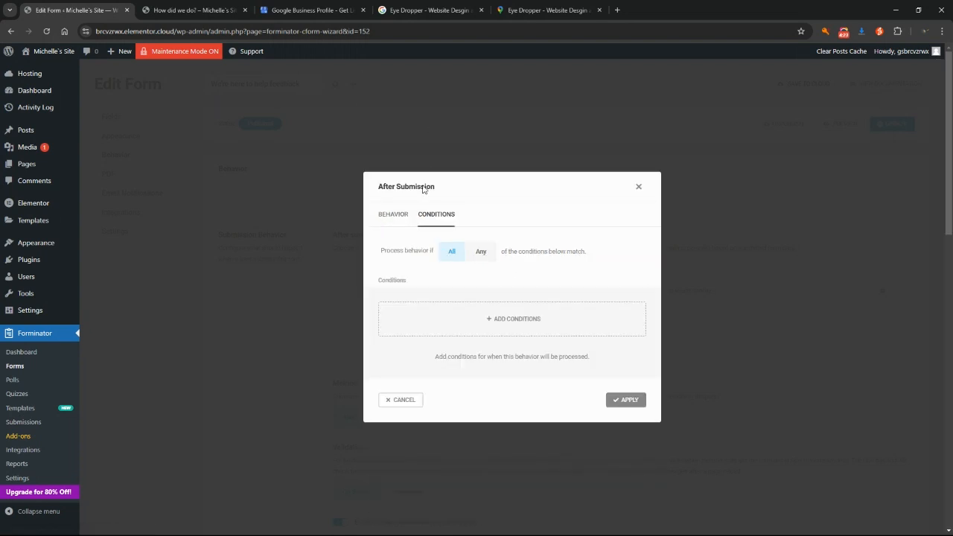
{"action": "left_click", "coordinate": [393, 215]}
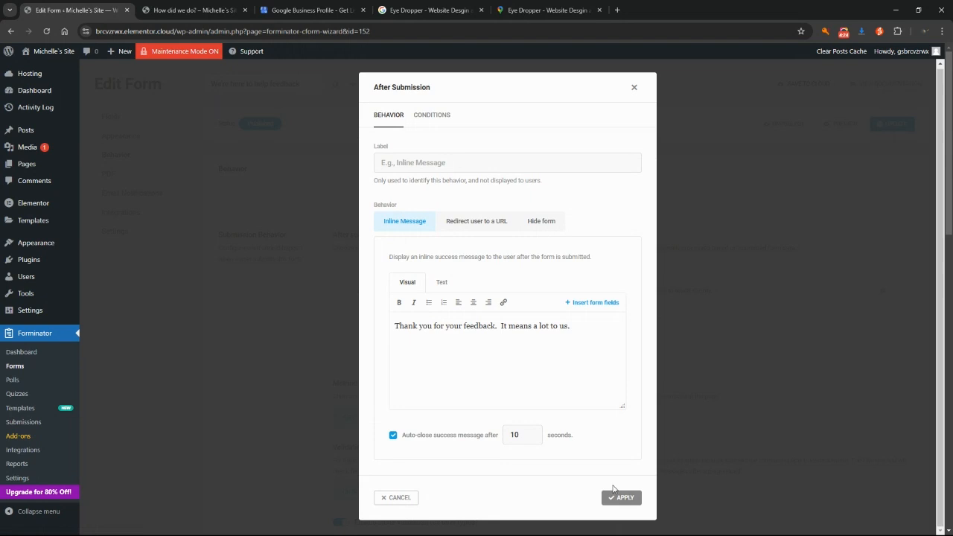
{"action": "left_click", "coordinate": [621, 497]}
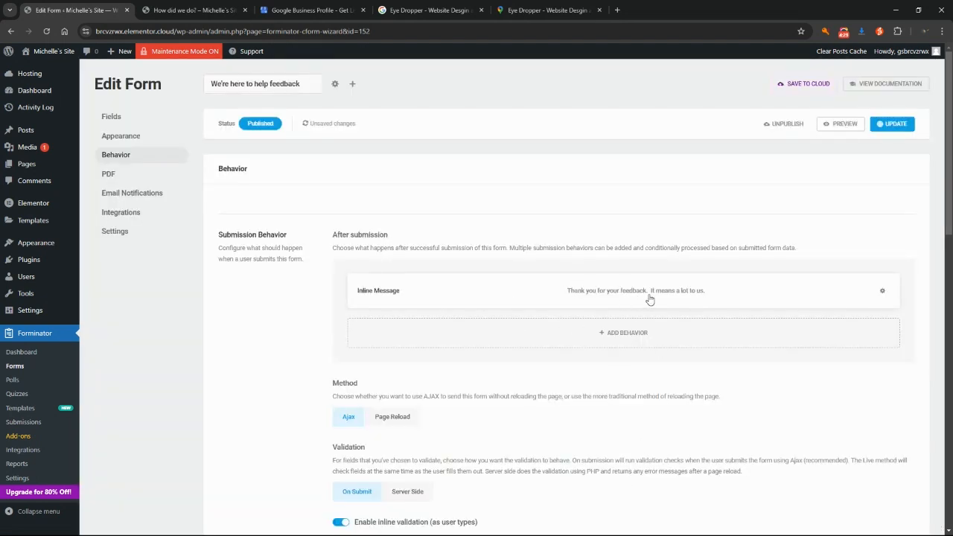
{"action": "left_click", "coordinate": [131, 193]}
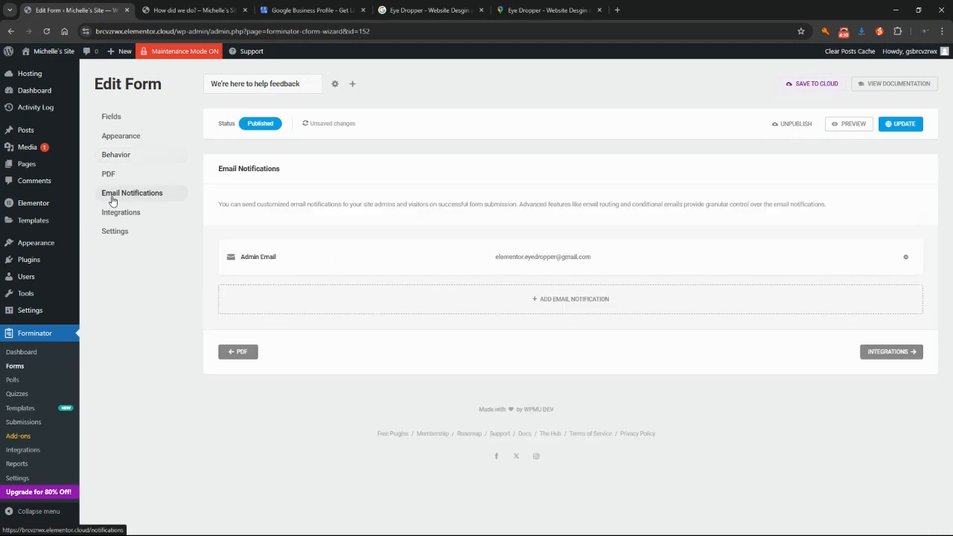
{"action": "mouse_move", "coordinate": [578, 261]}
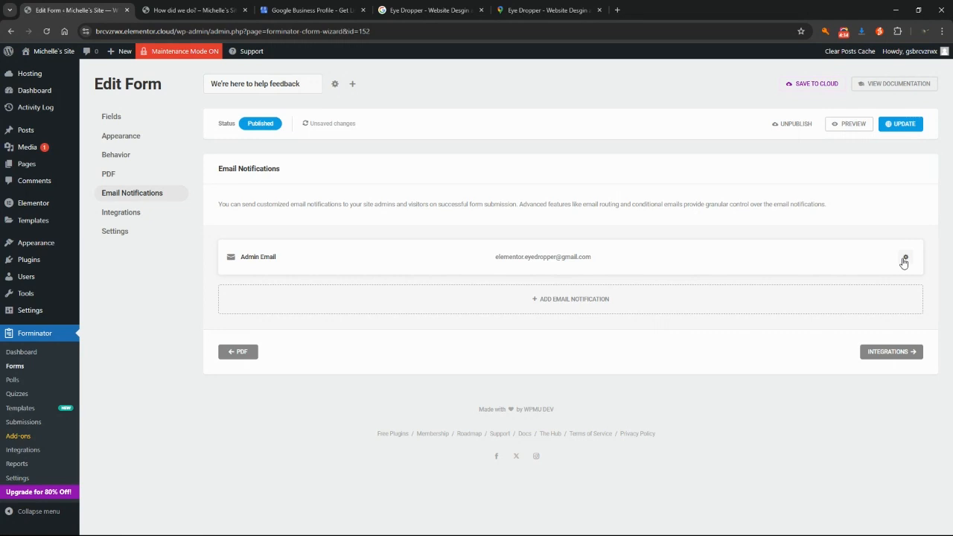
Step: Open the Admin Email notification for editing via its gear menu
{"action": "left_click", "coordinate": [905, 256]}
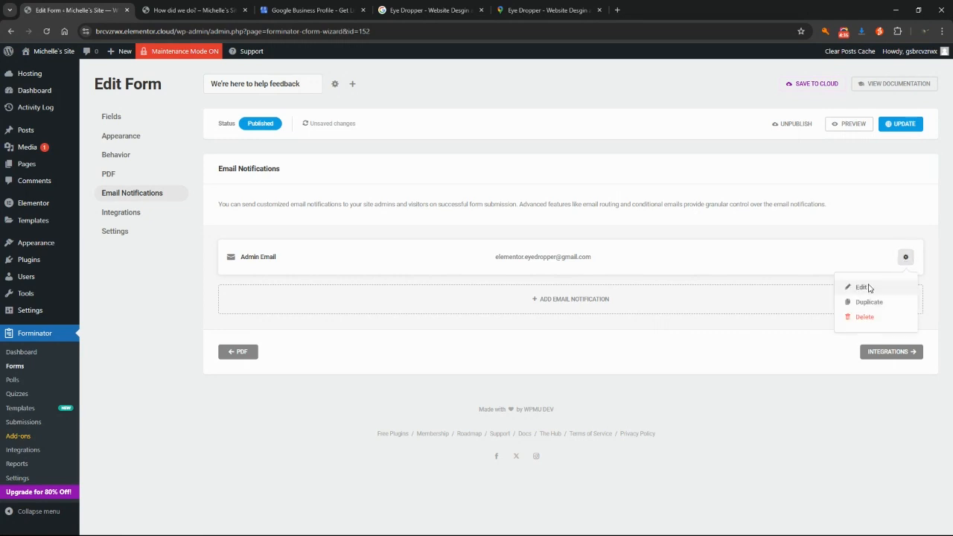
{"action": "left_click", "coordinate": [863, 286]}
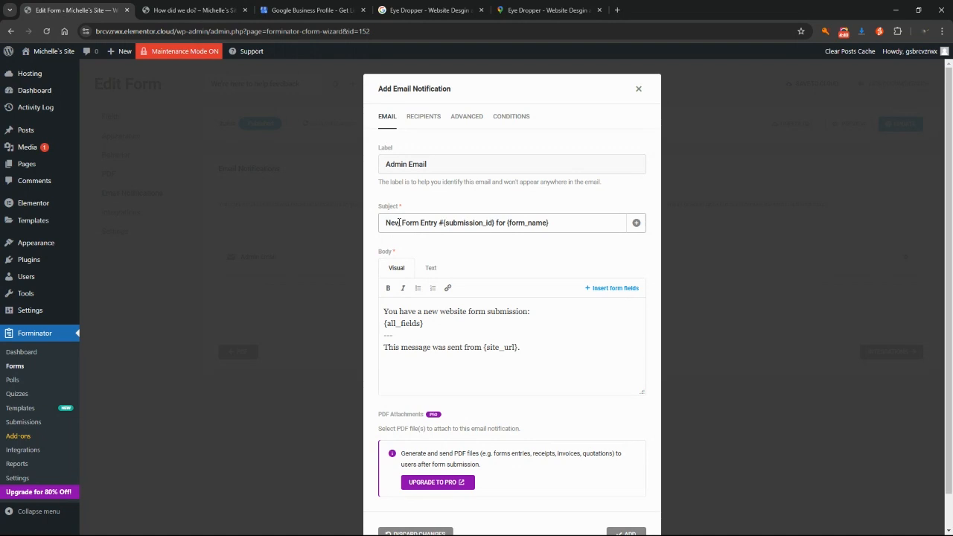
Step: Replace the Admin Email subject with 'Feedback Received' and rewrite the body intro as 'Here is the feedback received'
{"action": "triple_click", "coordinate": [469, 224]}
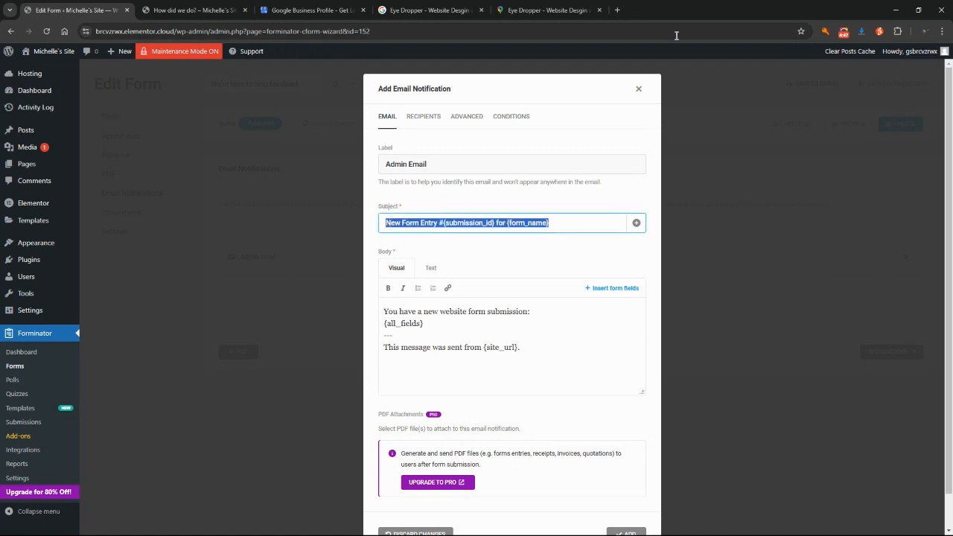
{"action": "mouse_move", "coordinate": [642, 69]}
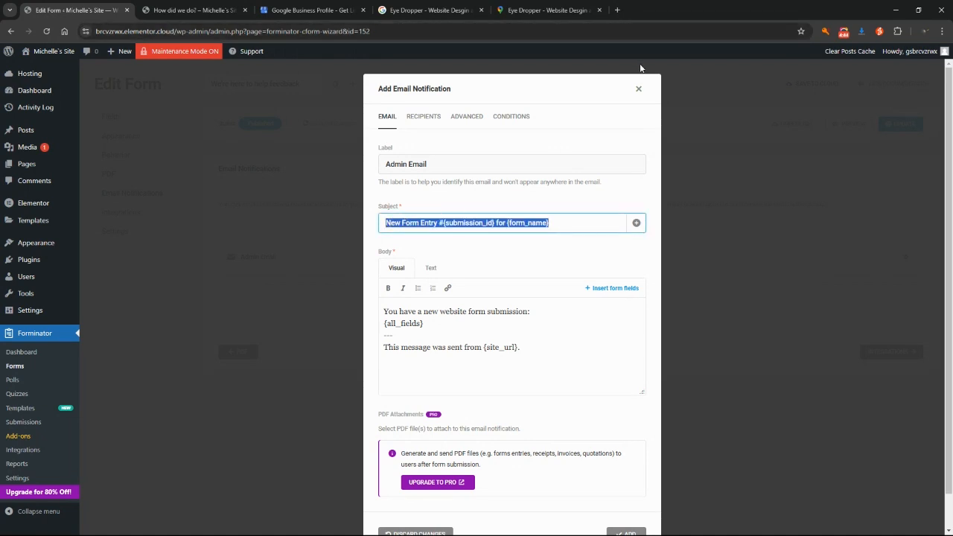
{"action": "type", "text": "Feedback"}
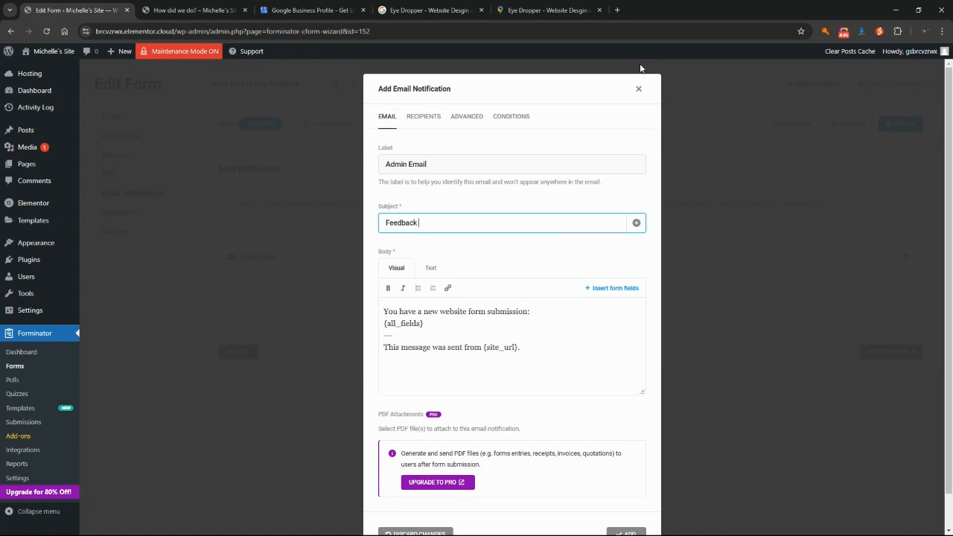
{"action": "type", "text": "Received"}
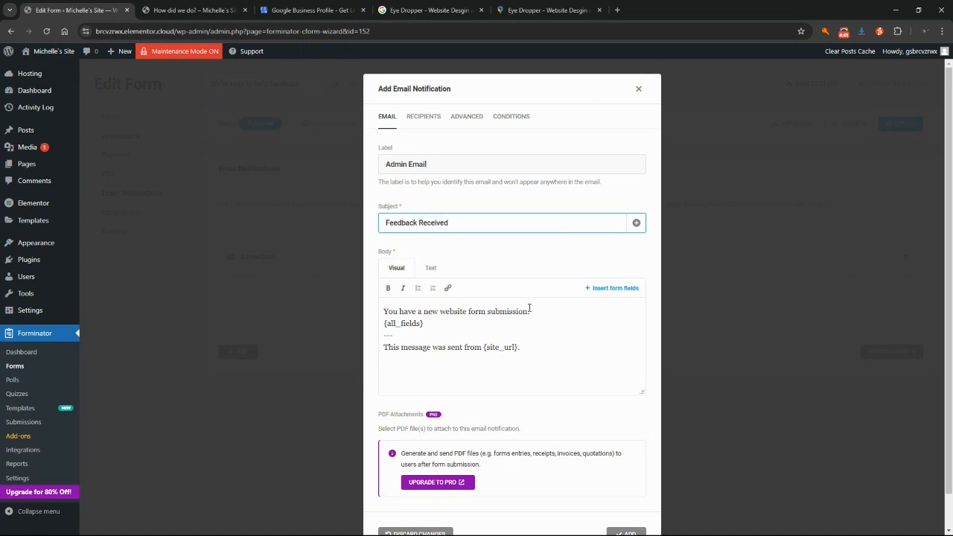
{"action": "type", "text": "Here is the feedback received:"}
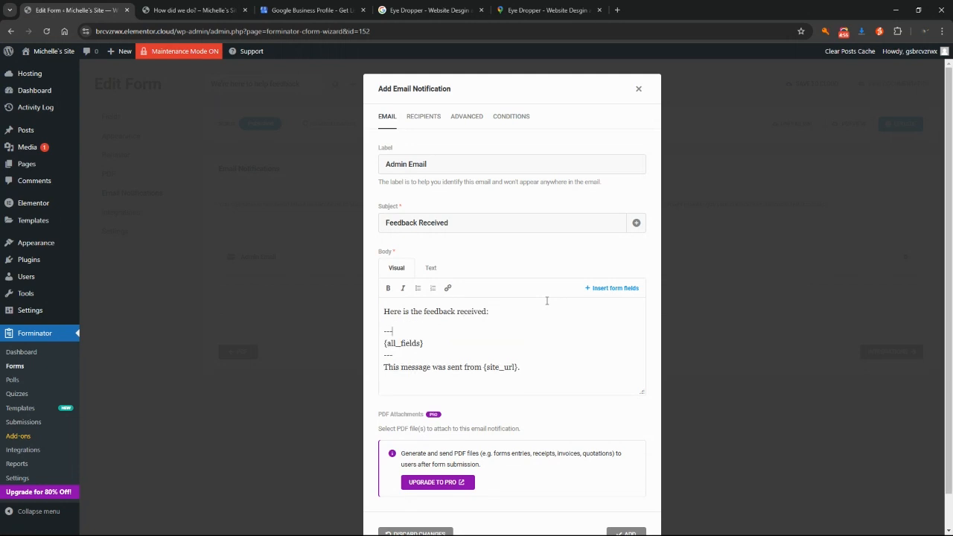
{"action": "mouse_move", "coordinate": [456, 339]}
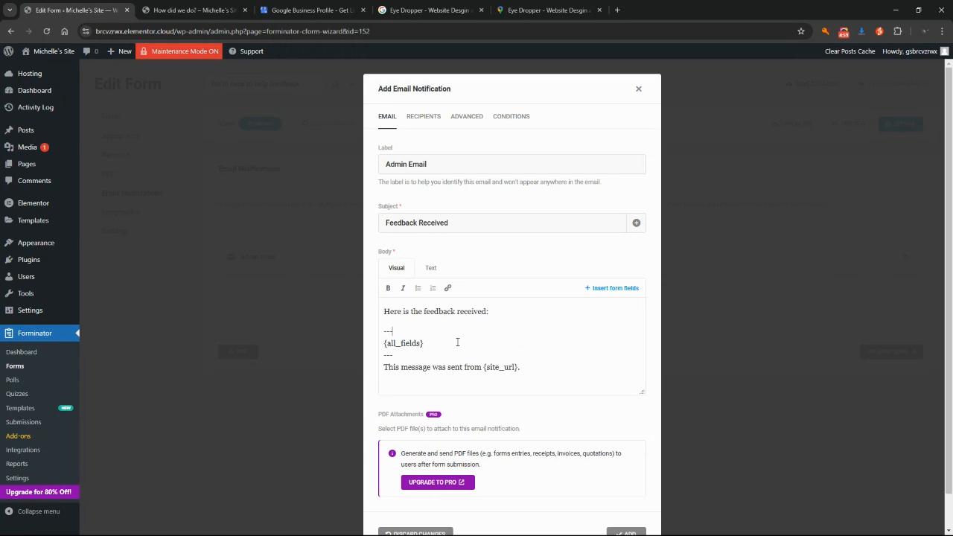
{"action": "mouse_move", "coordinate": [441, 346]}
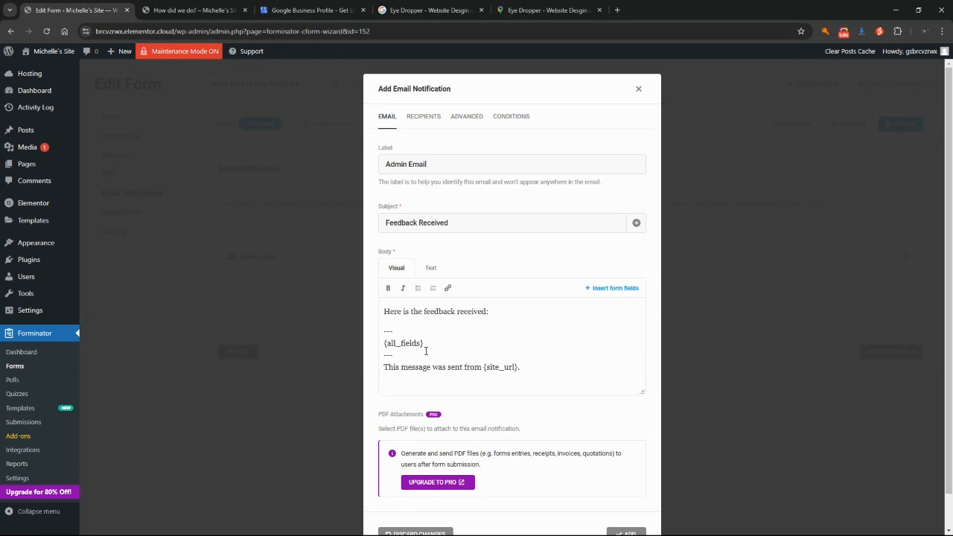
Step: Review the Admin Email recipients and save the updated notification
{"action": "left_click", "coordinate": [423, 116]}
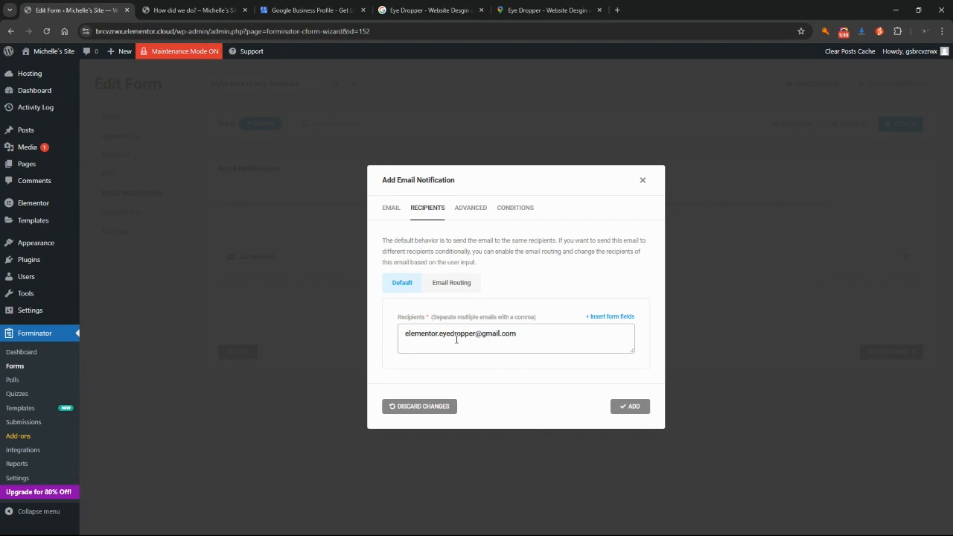
{"action": "mouse_move", "coordinate": [465, 219]}
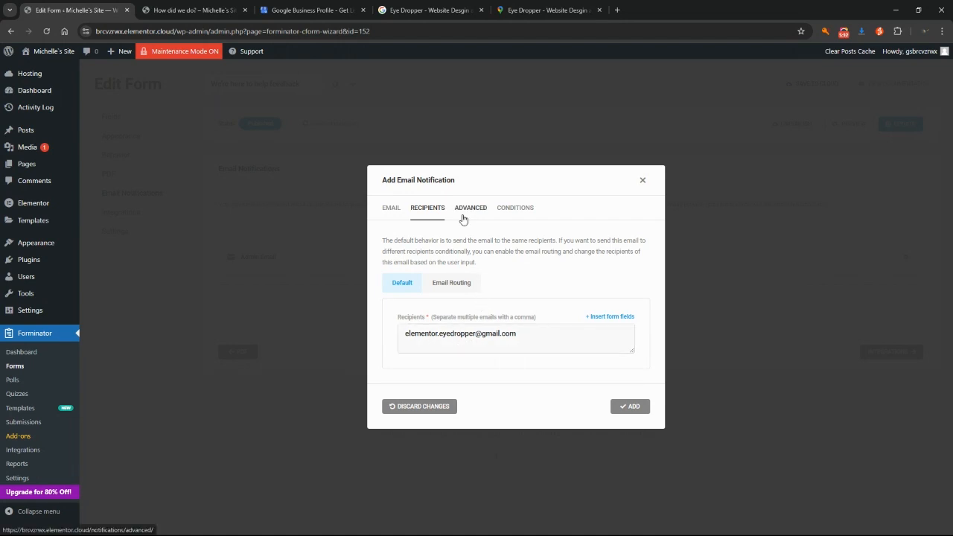
{"action": "mouse_move", "coordinate": [515, 208]}
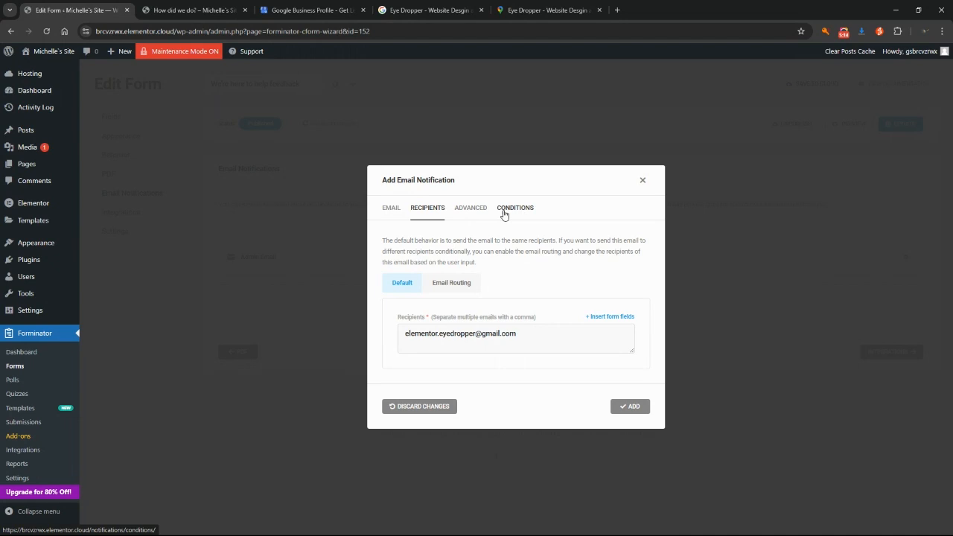
{"action": "mouse_move", "coordinate": [630, 405]}
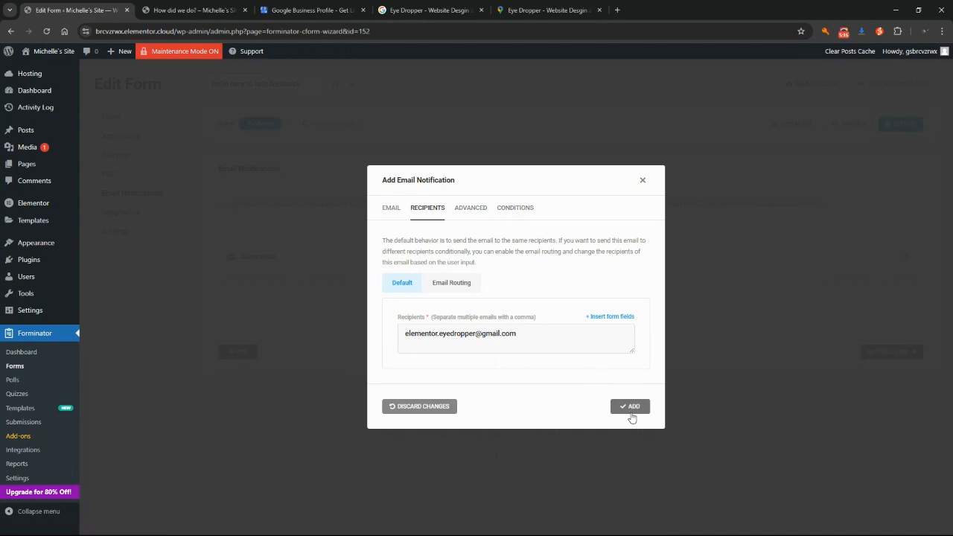
{"action": "left_click", "coordinate": [630, 405]}
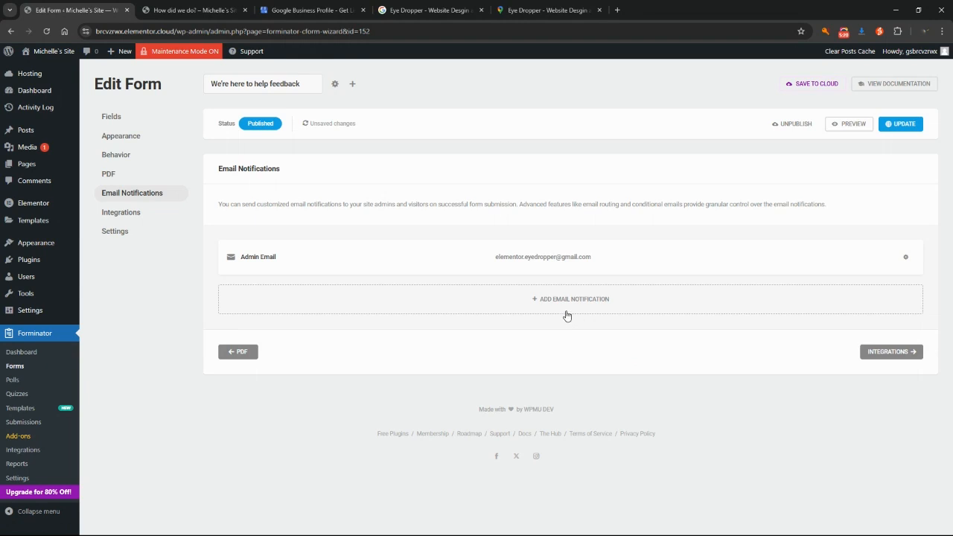
{"action": "mouse_move", "coordinate": [566, 304]}
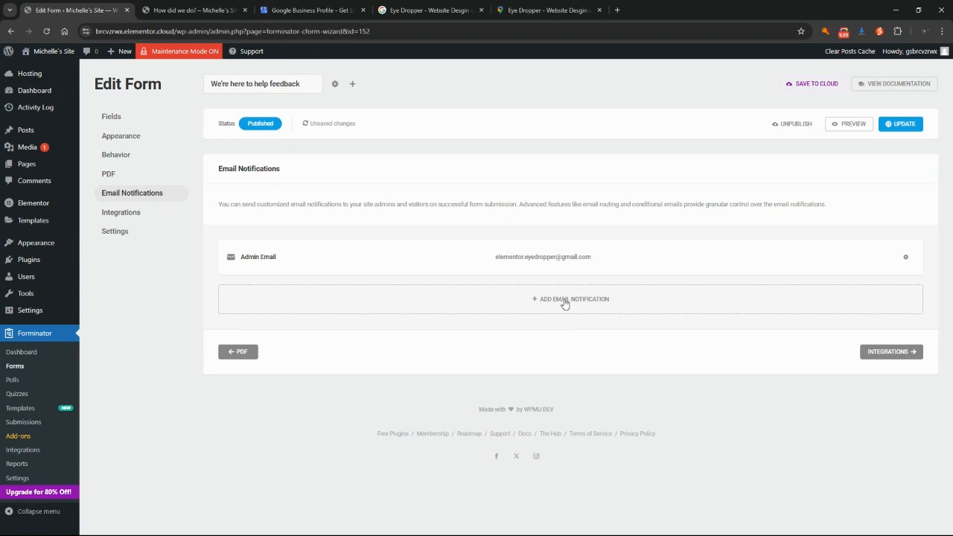
Step: Start a new notification named 'Client Notification' with subject 'Thank you for your feedback.'
{"action": "left_click", "coordinate": [570, 297]}
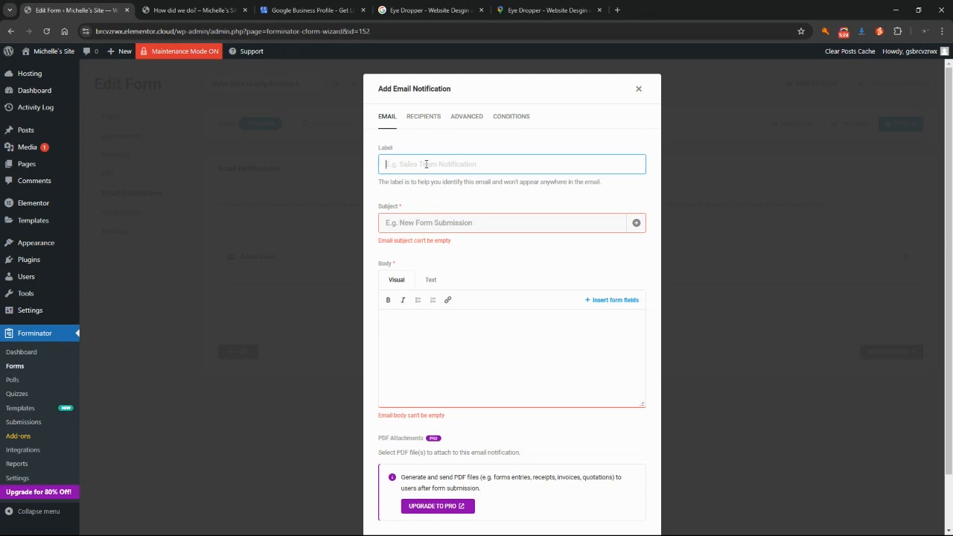
{"action": "type", "text": "Client"}
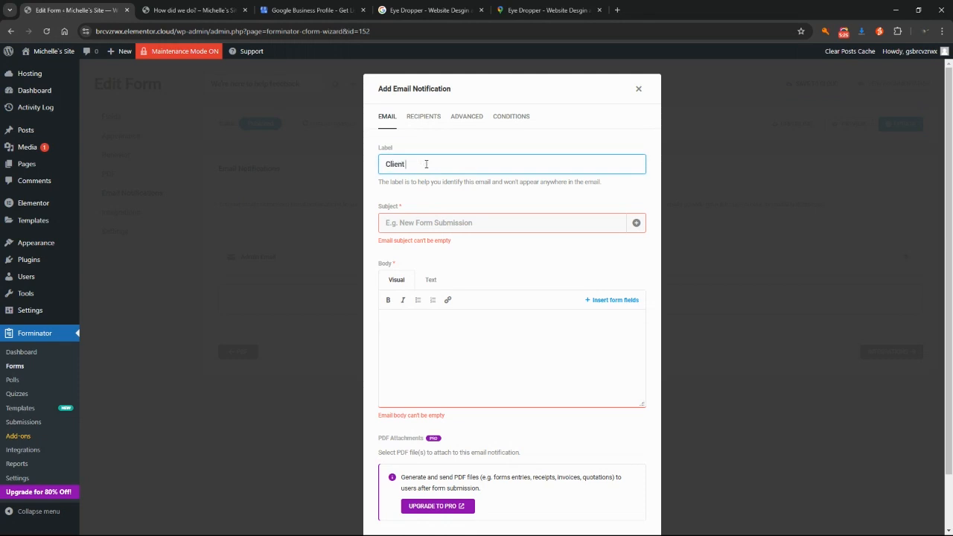
{"action": "type", "text": "Notification"}
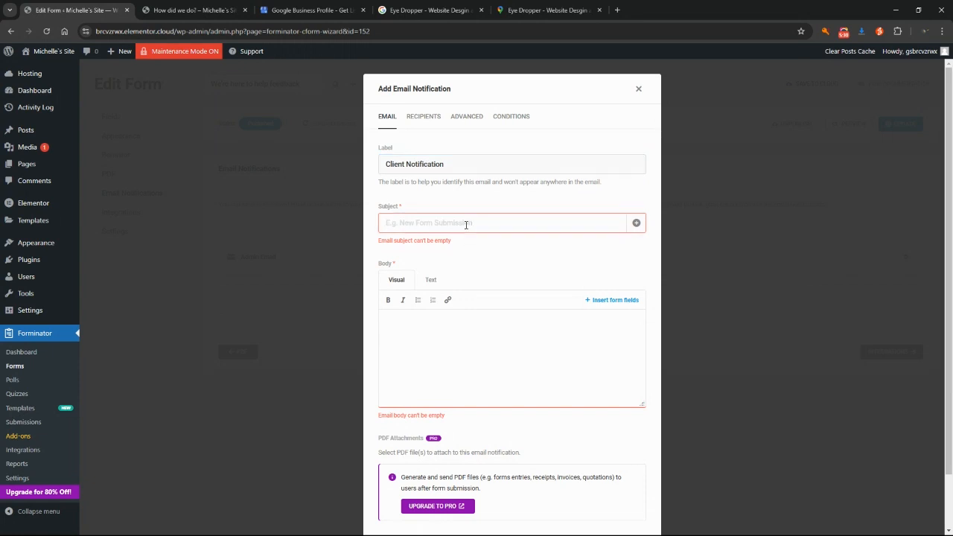
{"action": "type", "text": "Thank you f"}
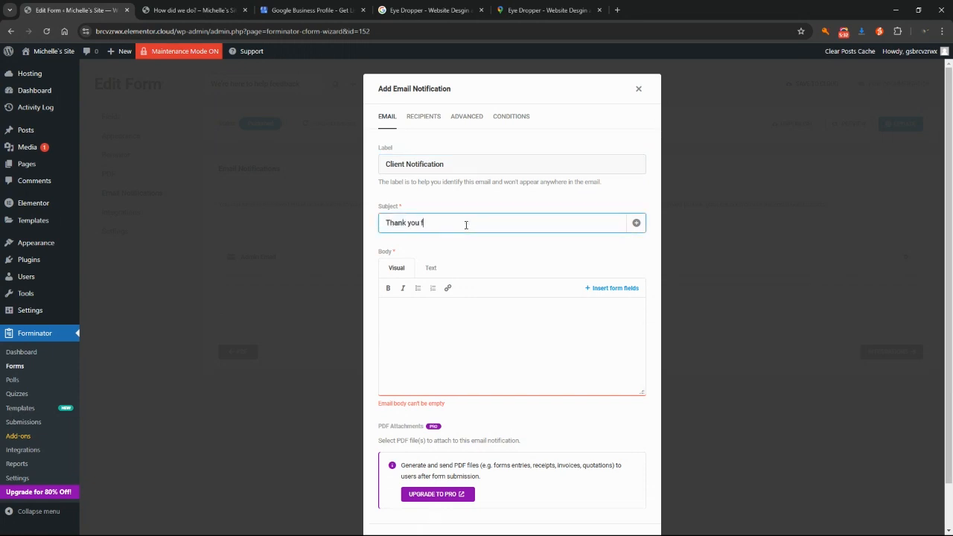
{"action": "type", "text": "or your feedback."}
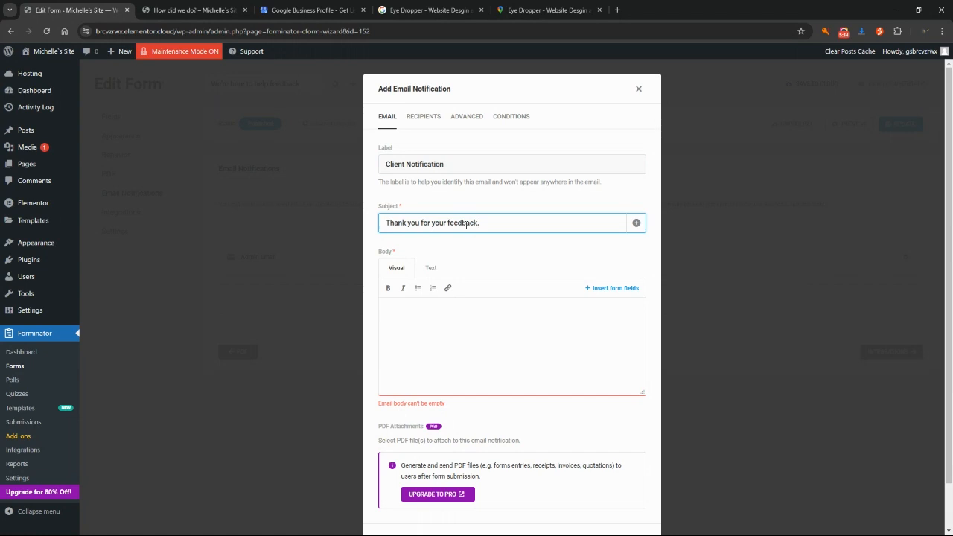
{"action": "mouse_move", "coordinate": [485, 272]}
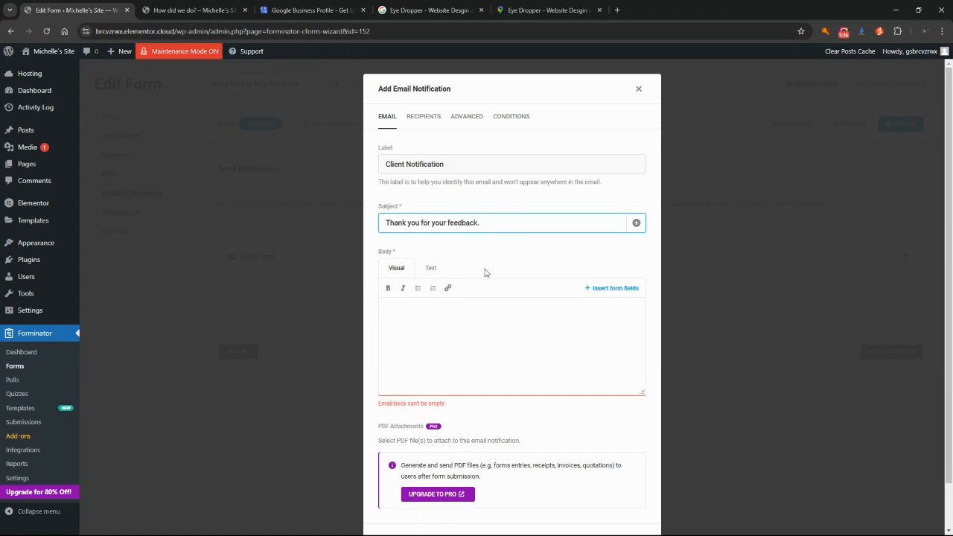
Step: Write a body thanking the submitter, listing {all_fields}, and signing off with 'Regards'
{"action": "type", "text": "Your feedback is important to us."}
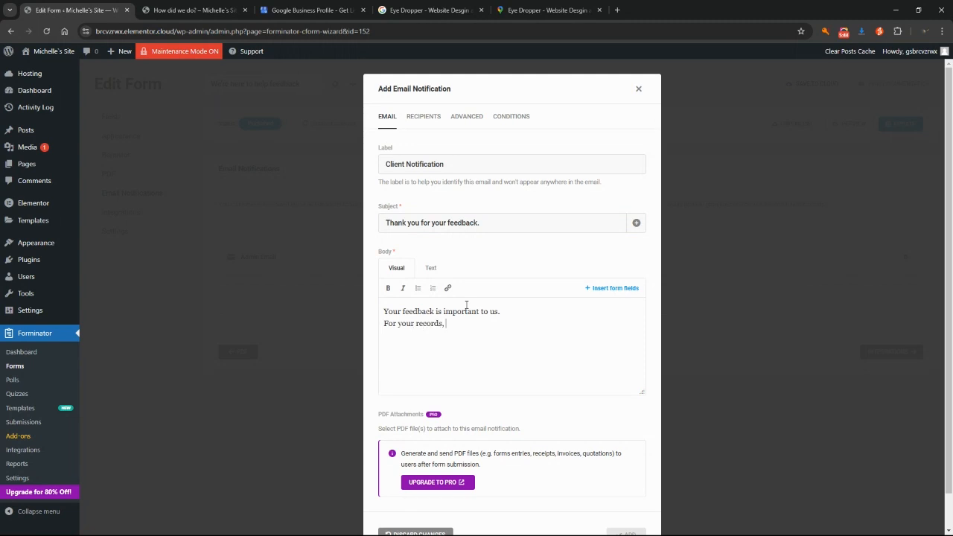
{"action": "type", "text": "here is the feedback you provided to us:"}
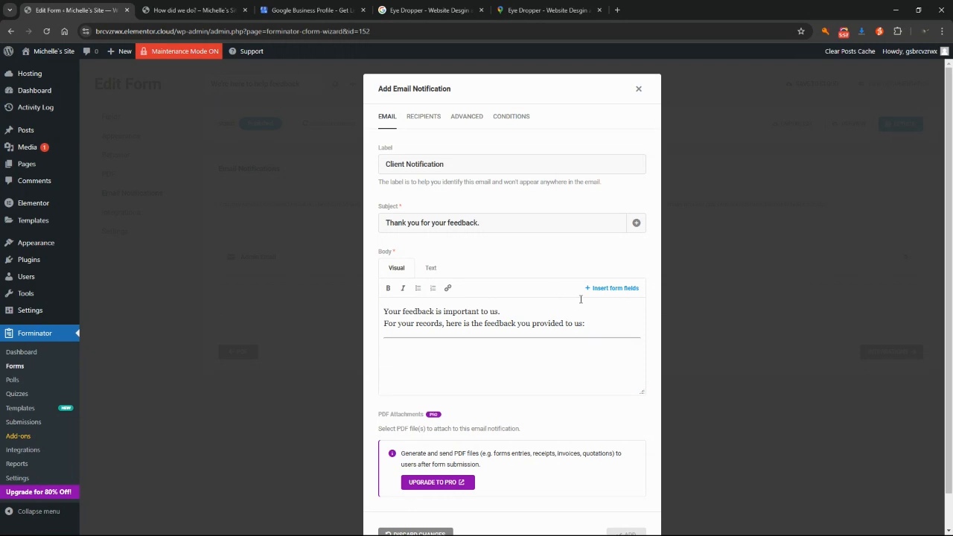
{"action": "type", "text": "{all_fields}"}
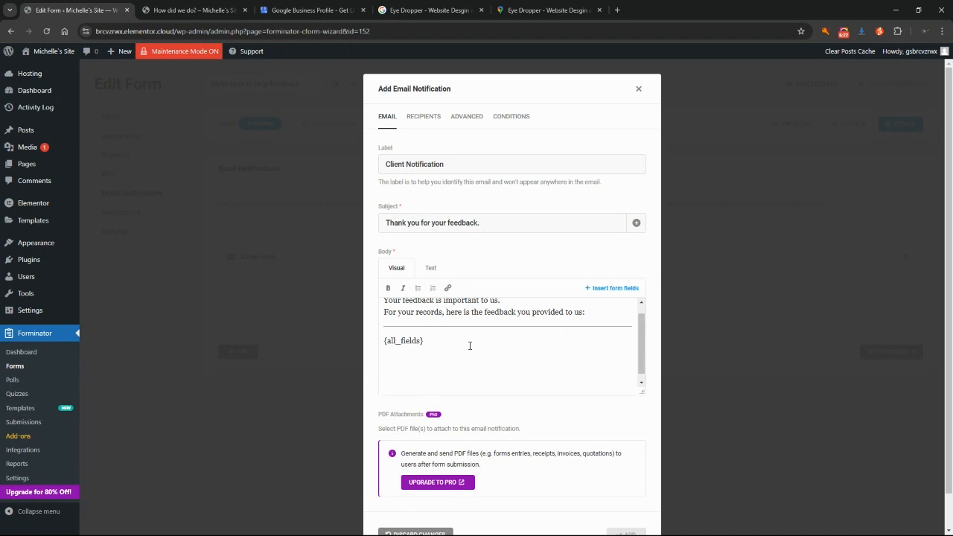
{"action": "type", "text": "Regards"}
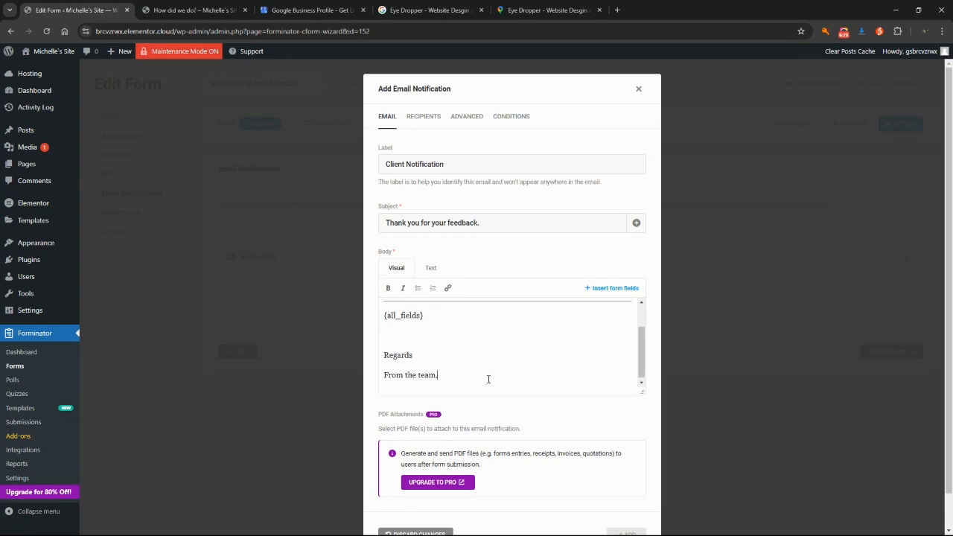
{"action": "left_click", "coordinate": [423, 116]}
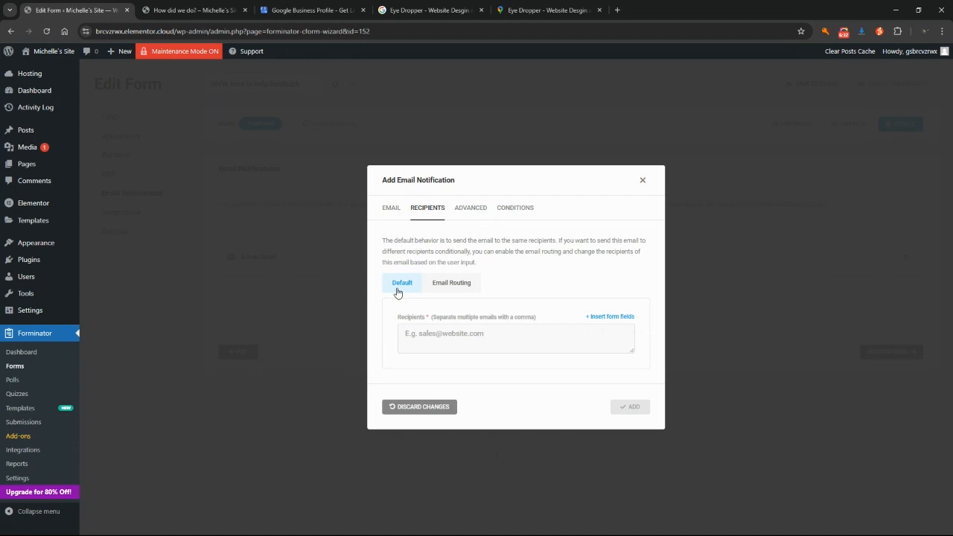
Step: Set the Client Notification's default recipient to the submitter's Email Address field {email-1}
{"action": "left_click", "coordinate": [515, 337]}
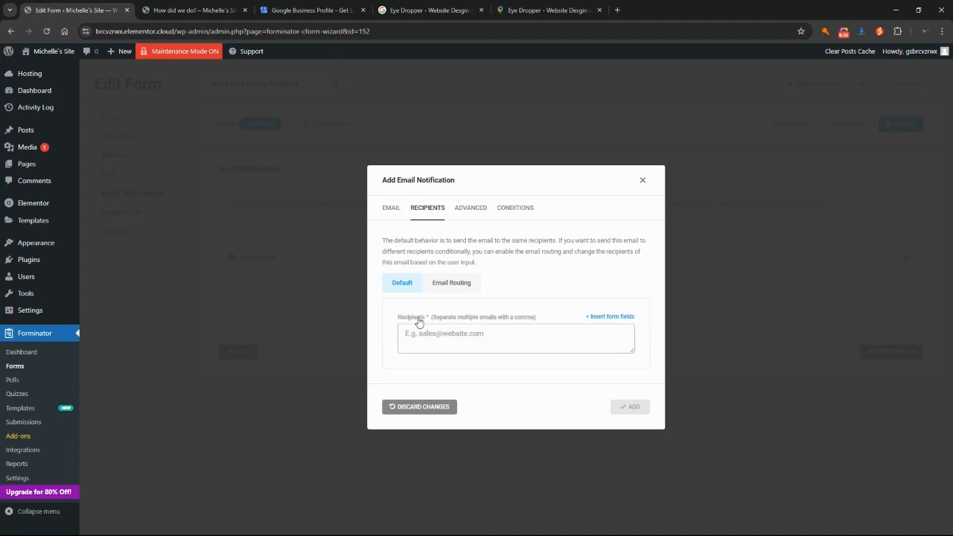
{"action": "left_click", "coordinate": [515, 336]}
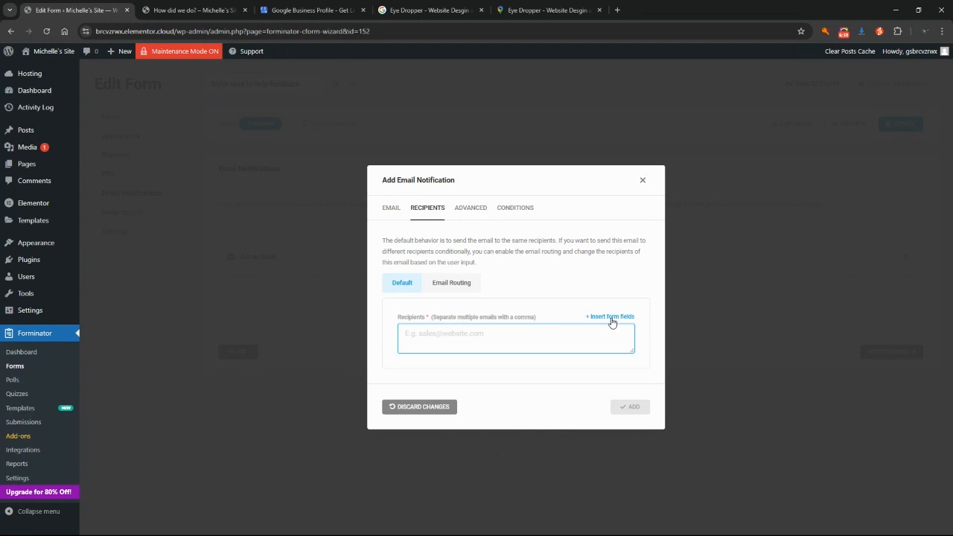
{"action": "left_click", "coordinate": [610, 315]}
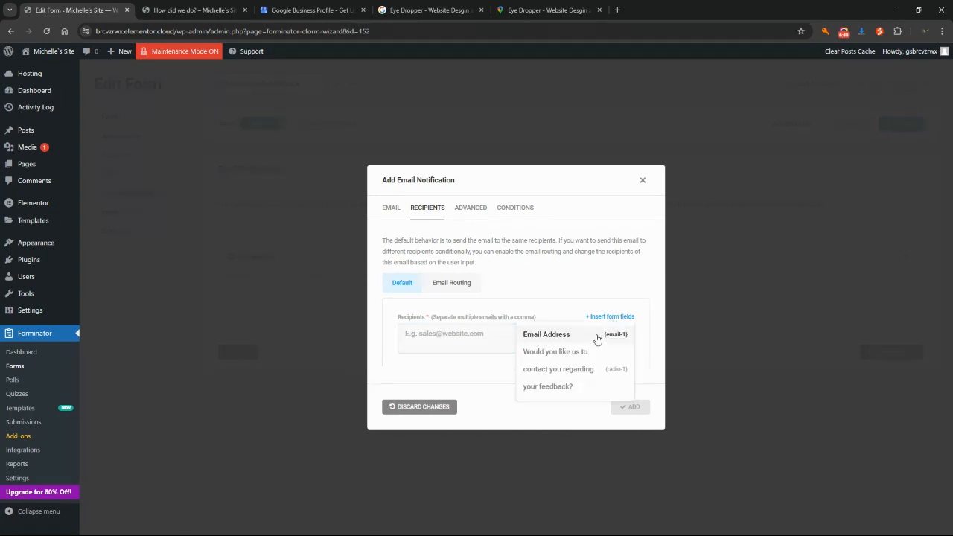
{"action": "left_click", "coordinate": [545, 334]}
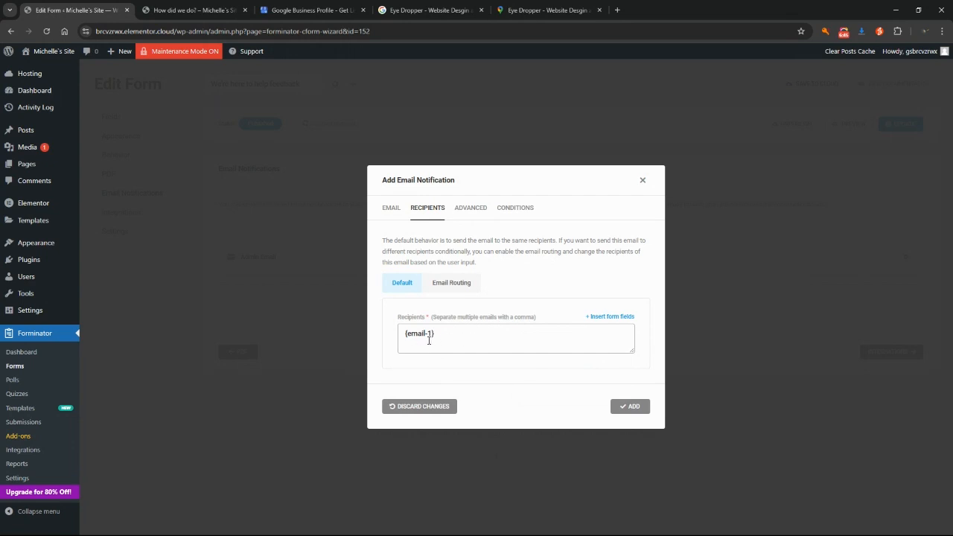
{"action": "left_click", "coordinate": [470, 209]}
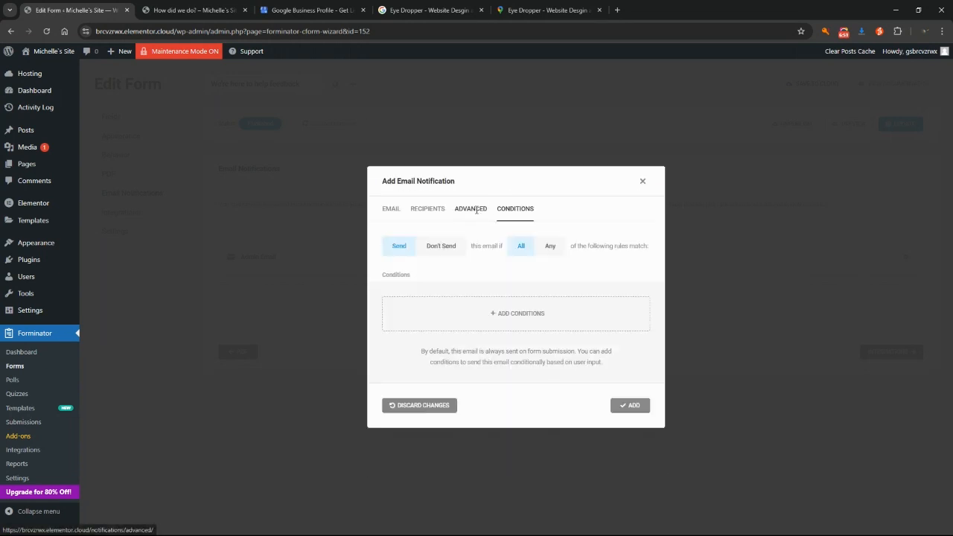
{"action": "left_click", "coordinate": [470, 208]}
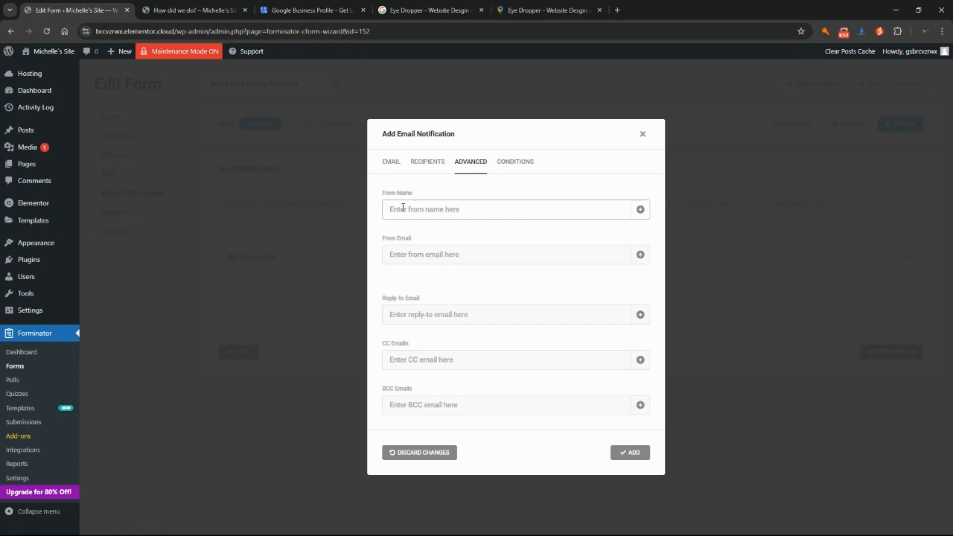
{"action": "left_click", "coordinate": [515, 209]}
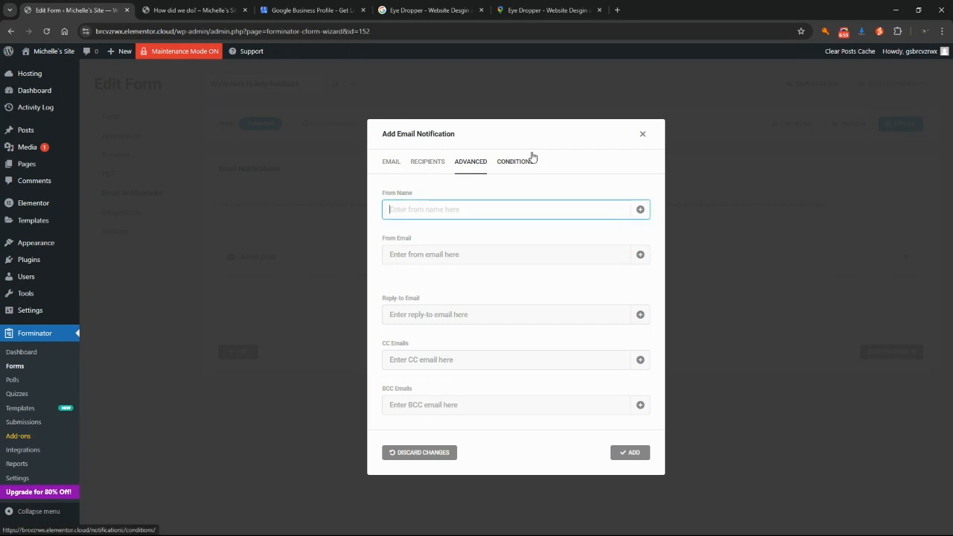
{"action": "type", "text": "EyeDropper Acad"}
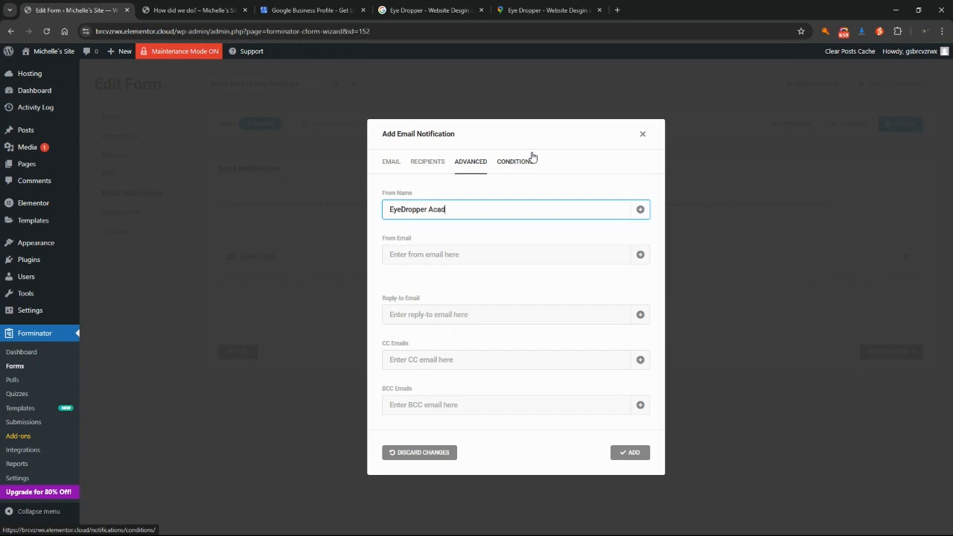
{"action": "left_click", "coordinate": [515, 254]}
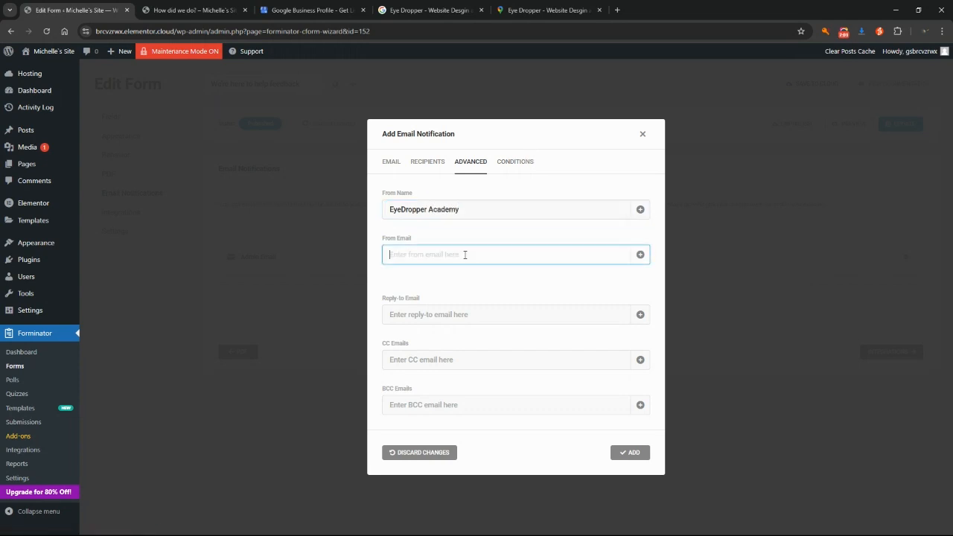
{"action": "mouse_move", "coordinate": [566, 232]}
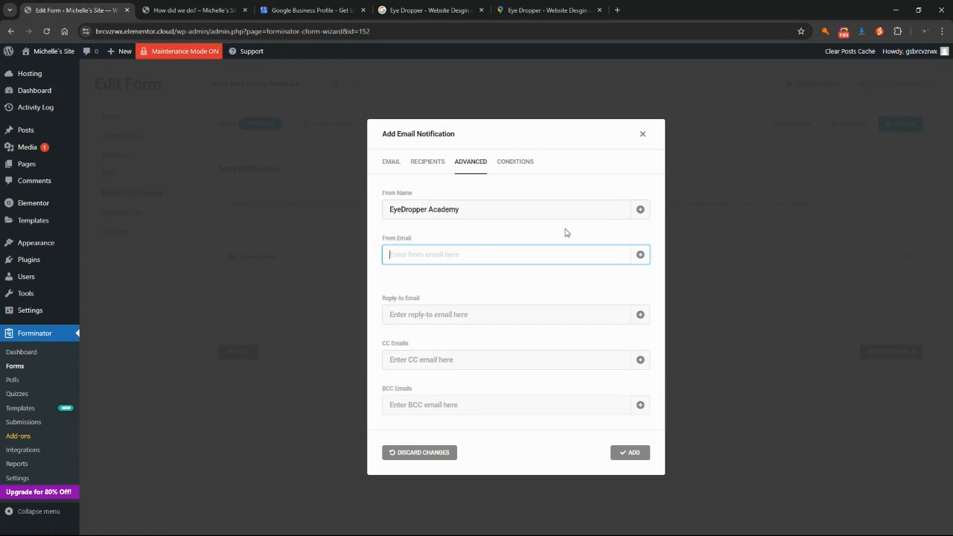
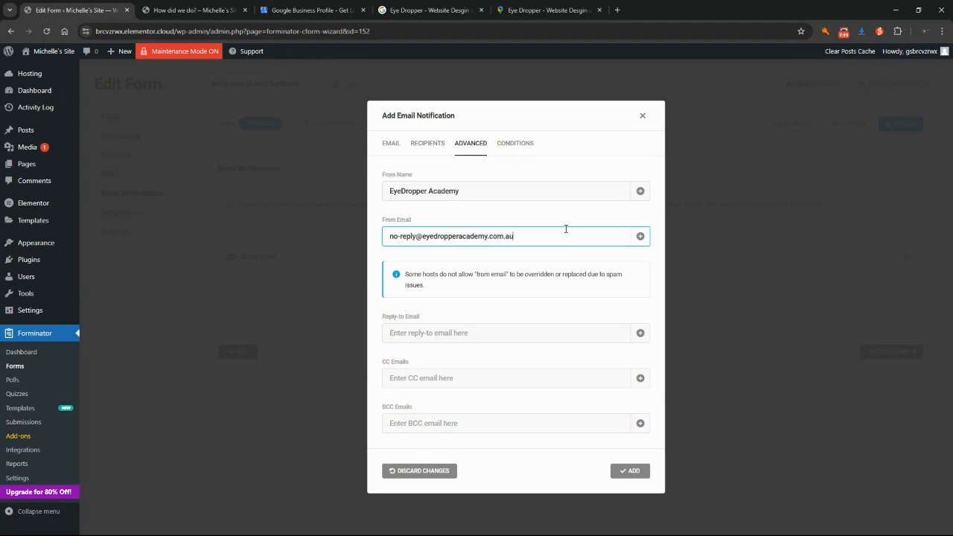
{"action": "mouse_move", "coordinate": [563, 259]}
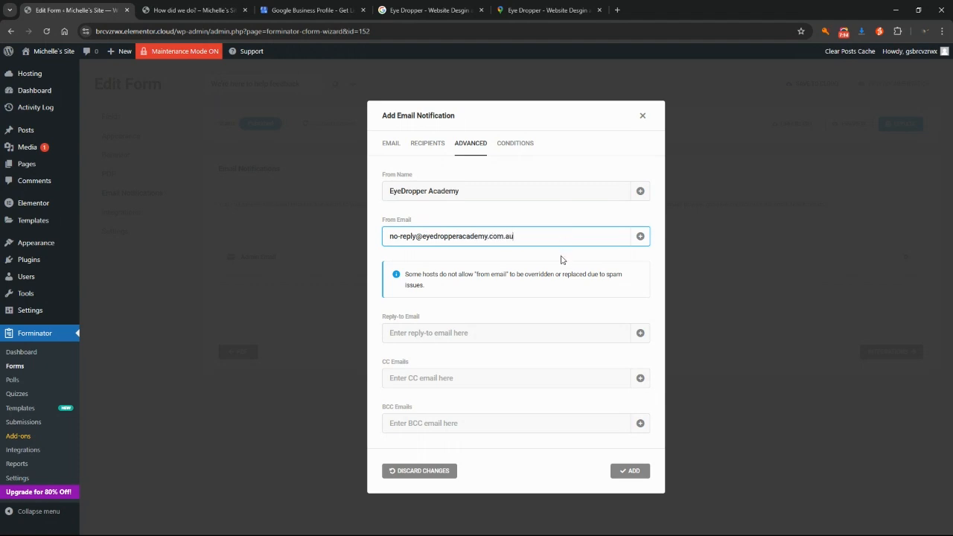
{"action": "mouse_move", "coordinate": [494, 438]}
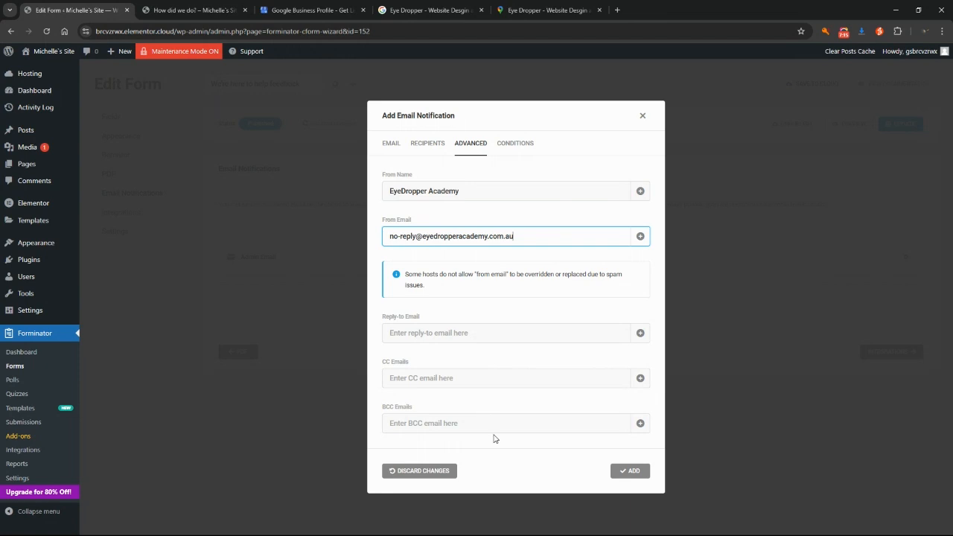
{"action": "mouse_move", "coordinate": [631, 470]}
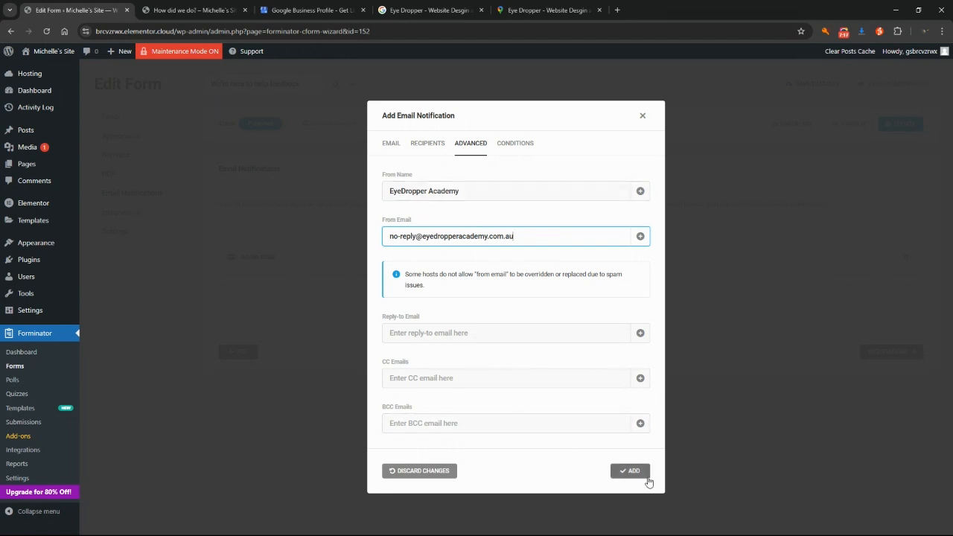
{"action": "left_click", "coordinate": [630, 470]}
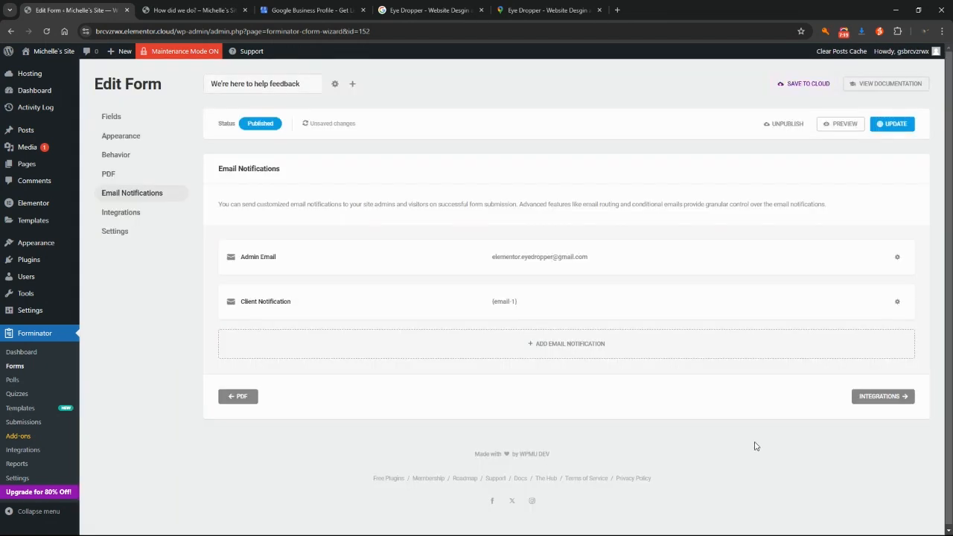